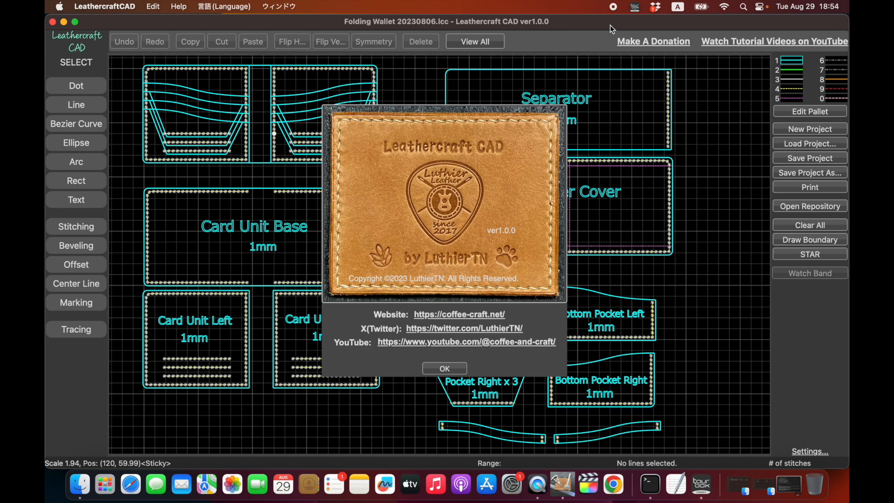
mouse_move(588, 88)
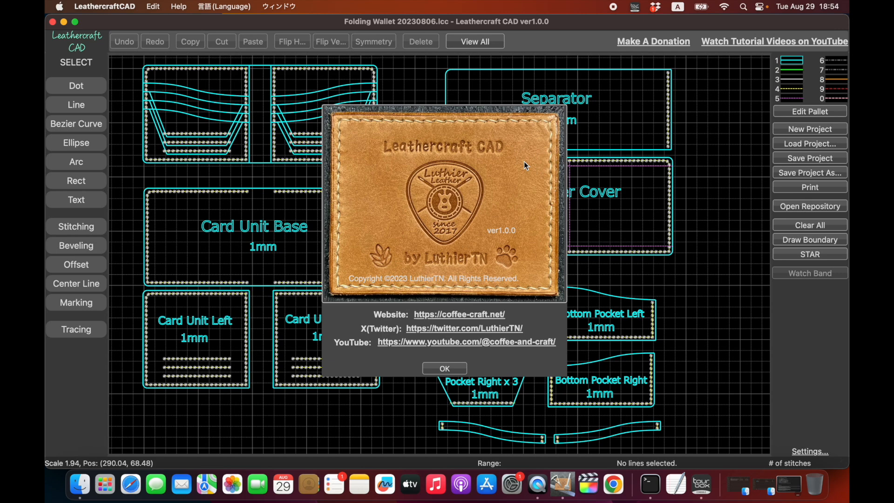
mouse_move(235, 198)
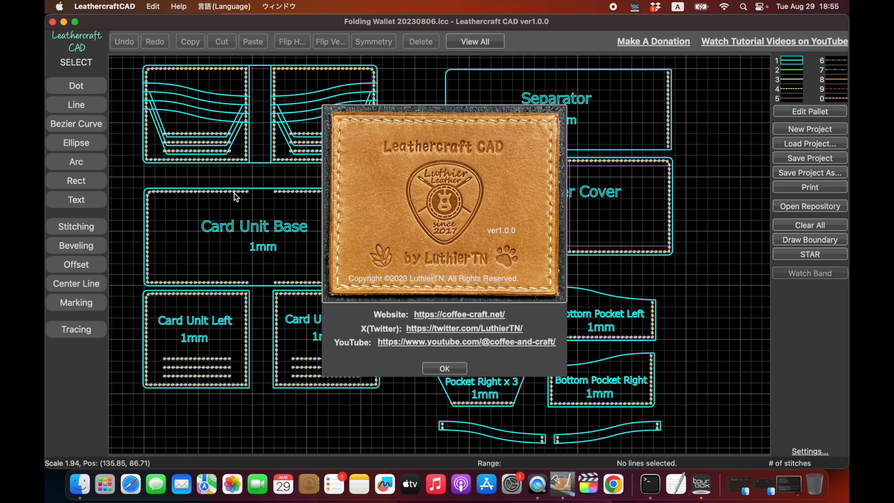
Dismiss the about dialog to reveal the folding wallet pattern pieces.
click(444, 369)
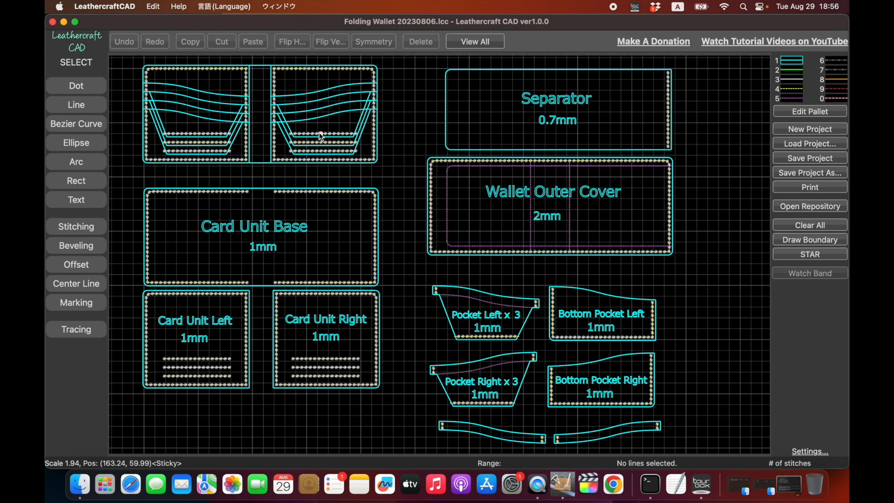
mouse_move(326, 141)
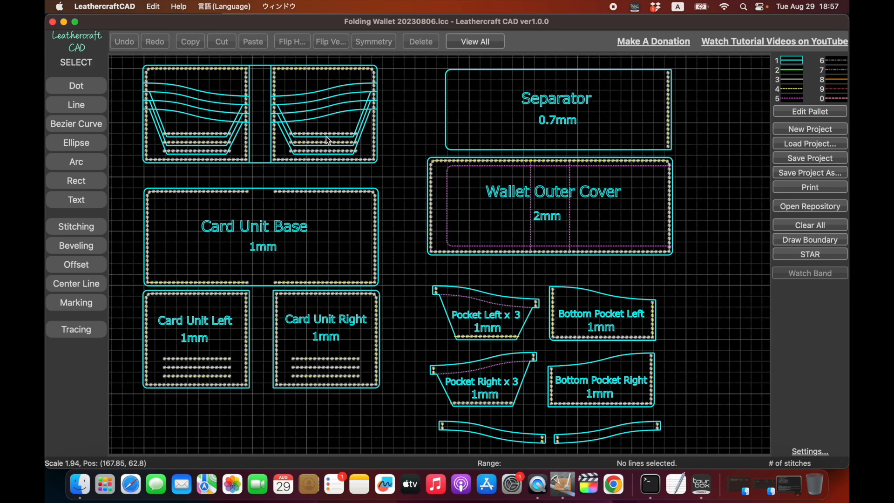
mouse_move(190, 111)
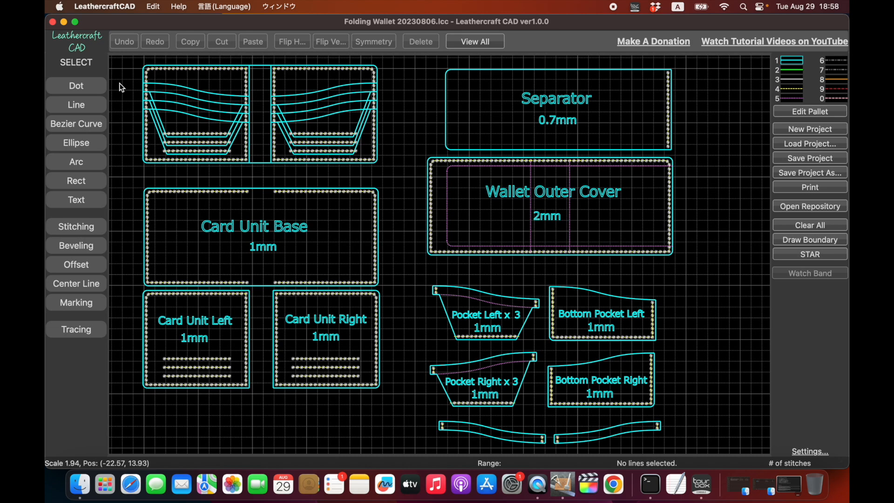
mouse_move(254, 74)
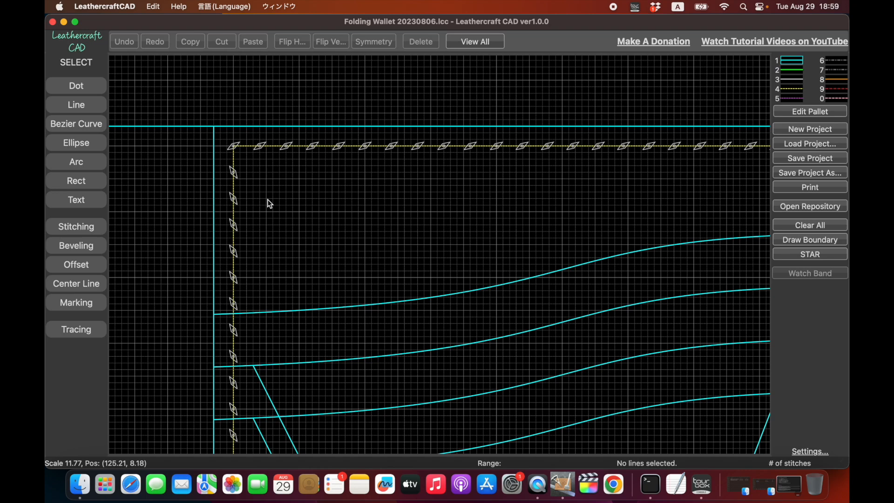
mouse_move(429, 160)
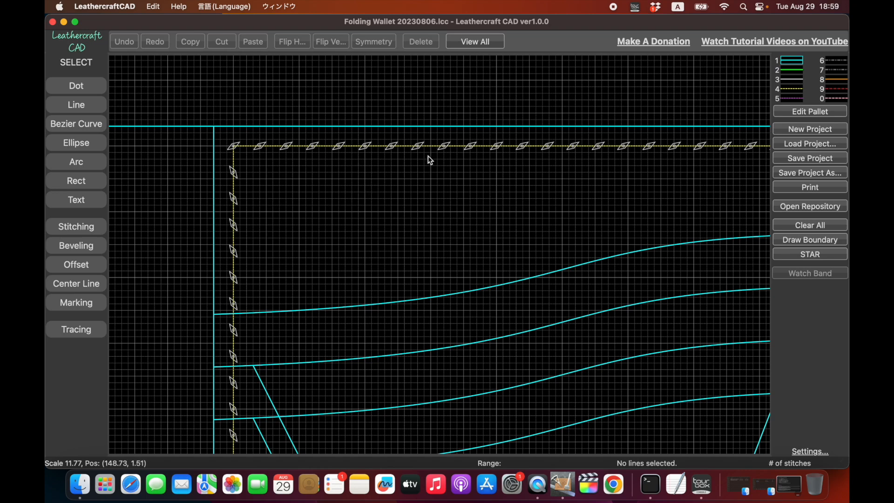
mouse_move(447, 161)
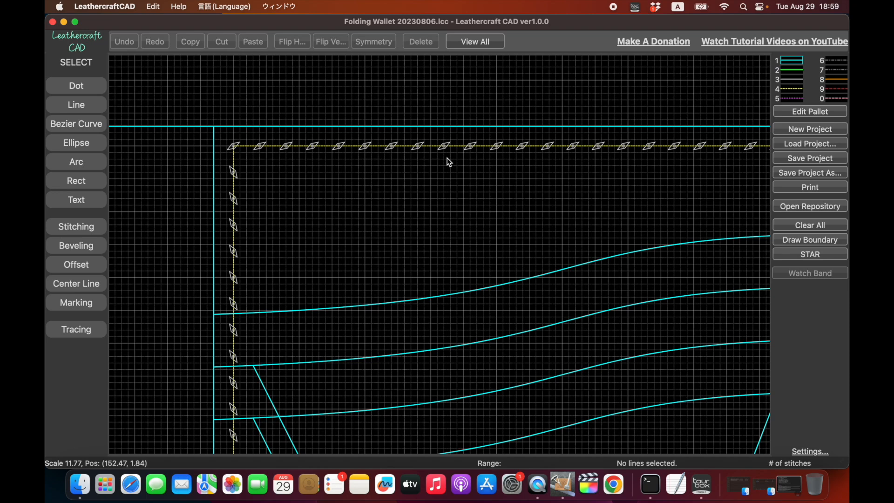
Magnify the card unit piece's rounded corner to see its diamond stitch holes.
scroll(down, 3)
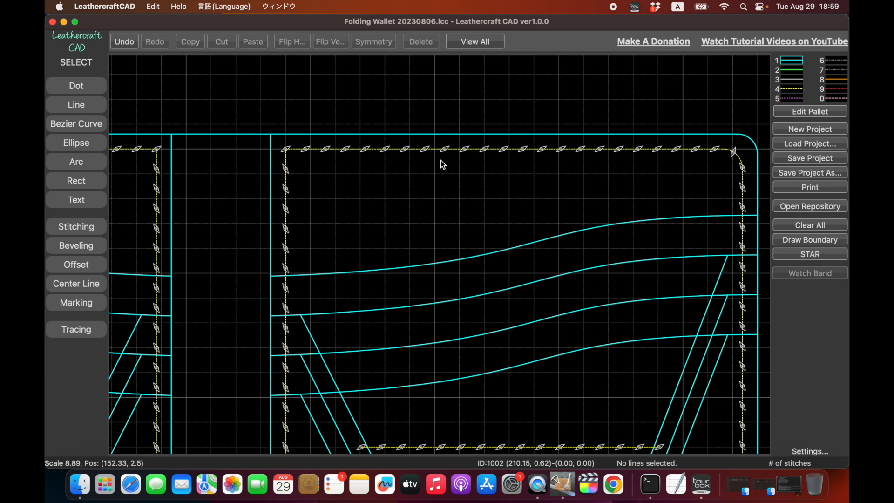
mouse_move(497, 156)
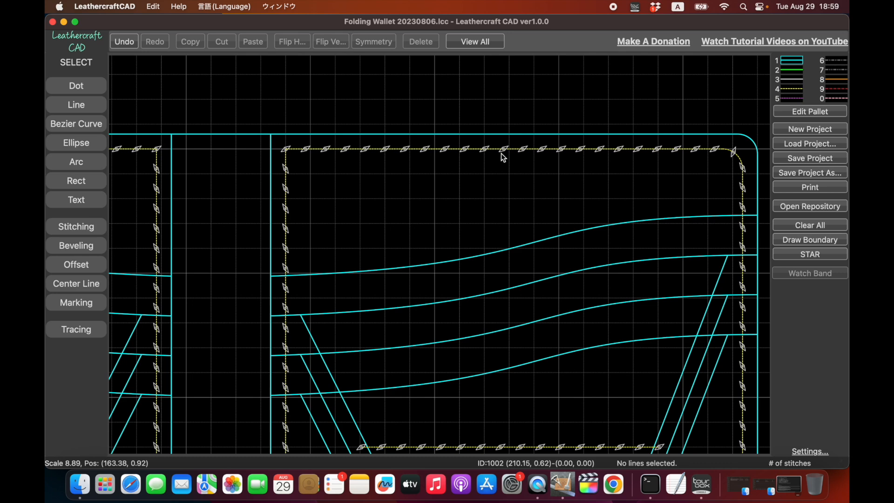
mouse_move(508, 159)
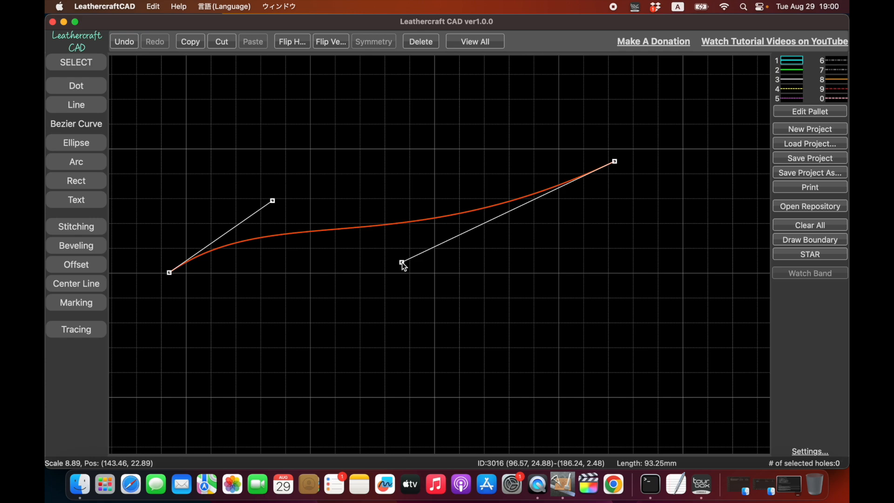
Bend the Bézier curve's handles into an S shape in the new untitled project.
drag(401, 266, 448, 373)
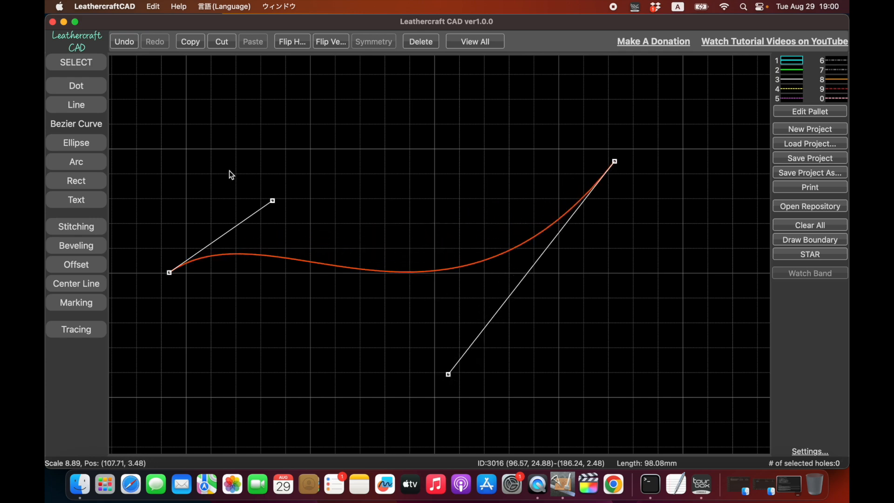
drag(271, 201, 296, 148)
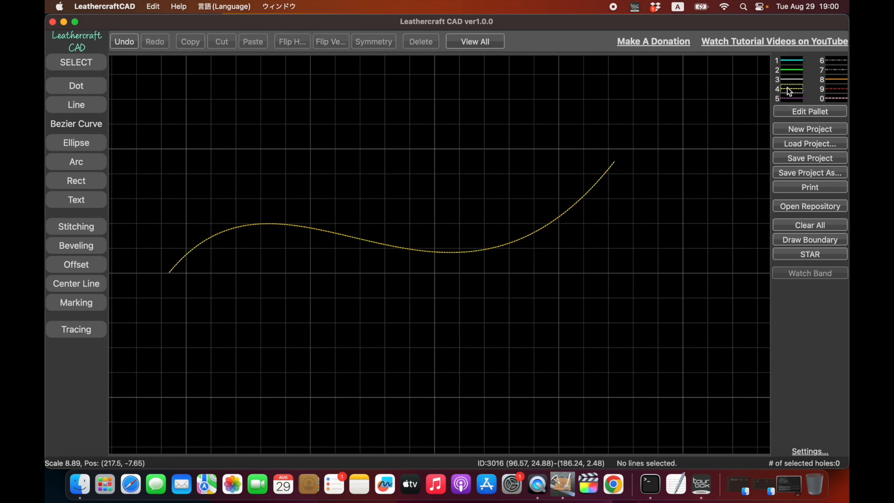
mouse_move(171, 279)
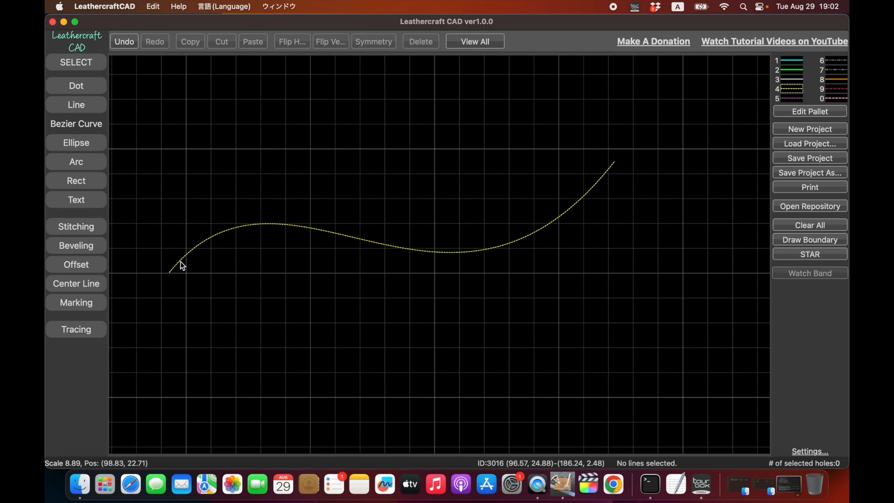
mouse_move(237, 234)
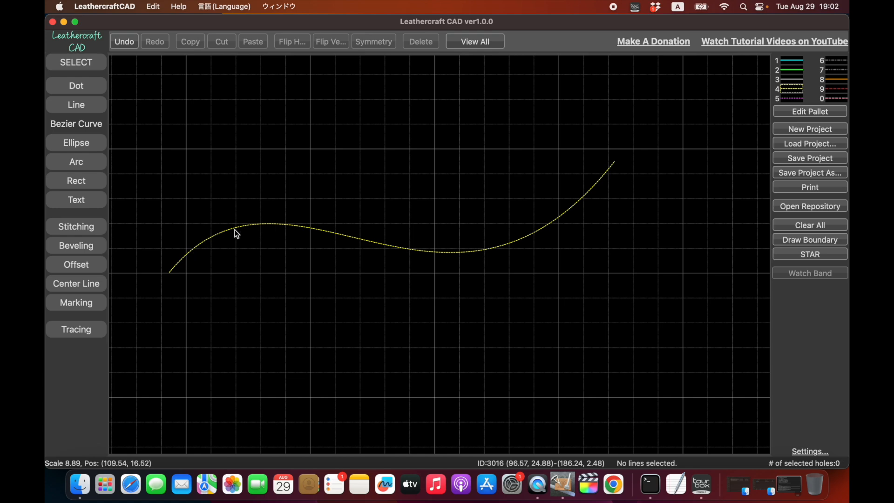
mouse_move(273, 227)
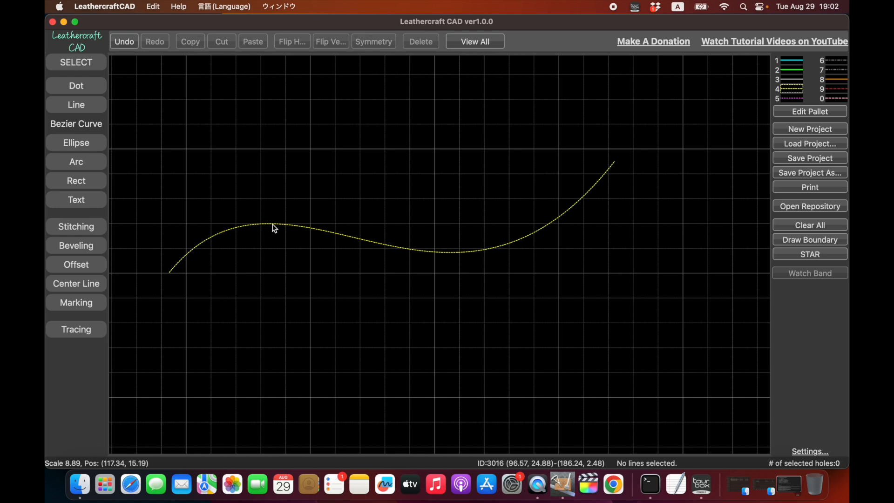
mouse_move(298, 229)
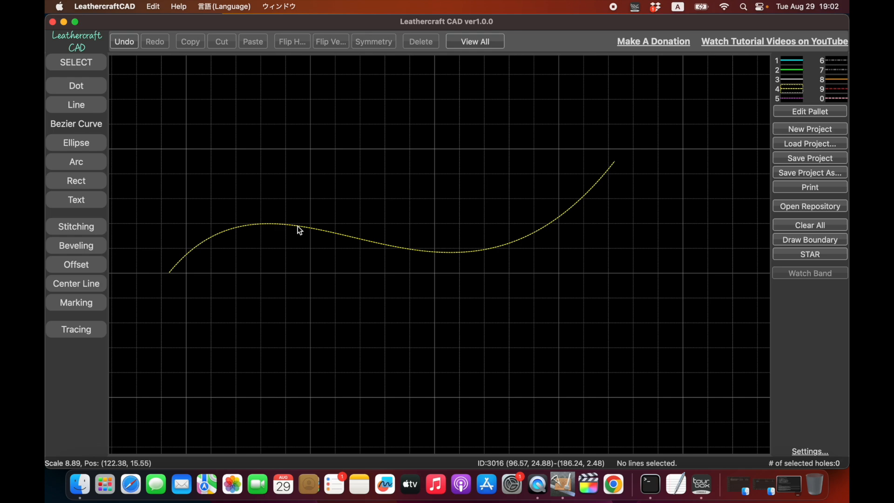
mouse_move(215, 255)
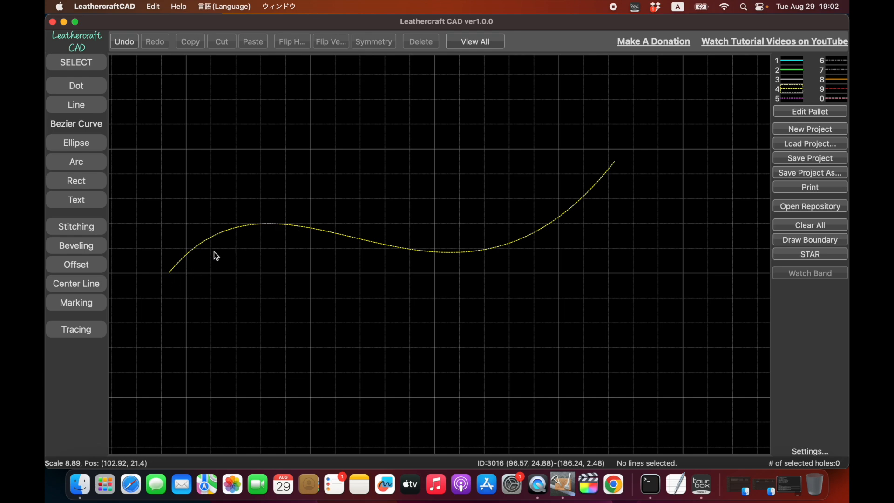
mouse_move(614, 168)
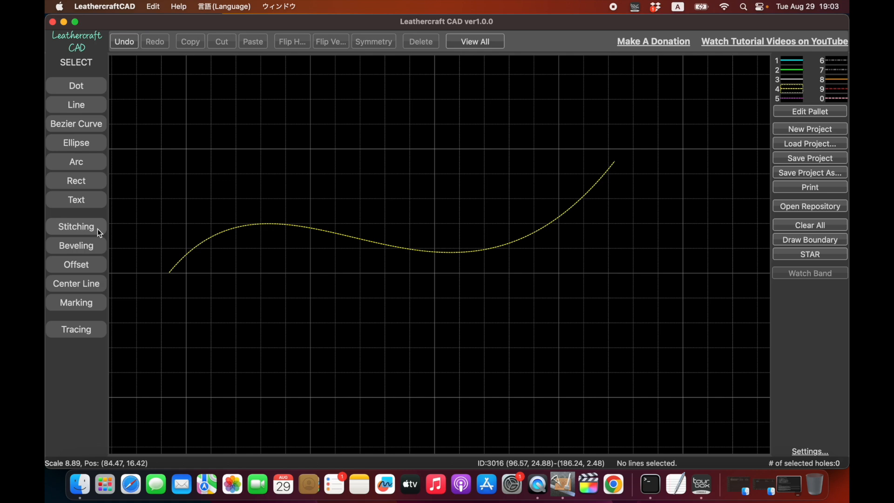
Start the Stitching tool for pricking holes along the wavy curve.
click(75, 226)
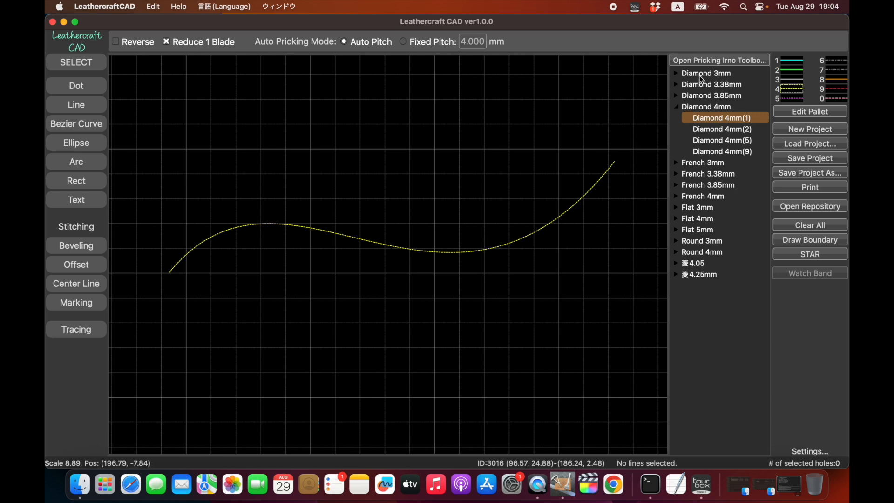
mouse_move(735, 78)
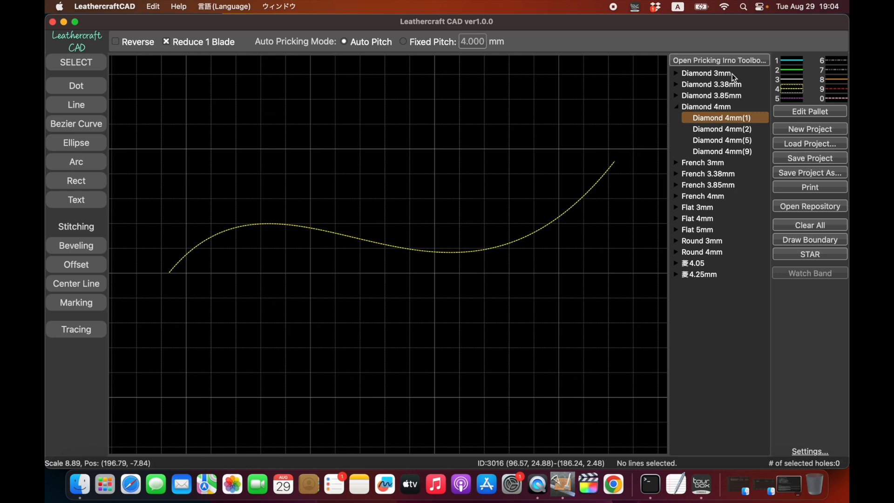
mouse_move(722, 92)
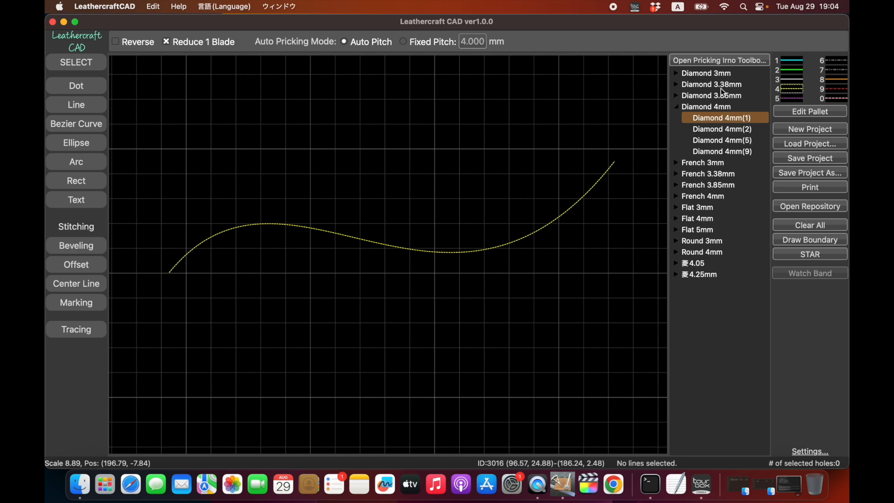
mouse_move(721, 118)
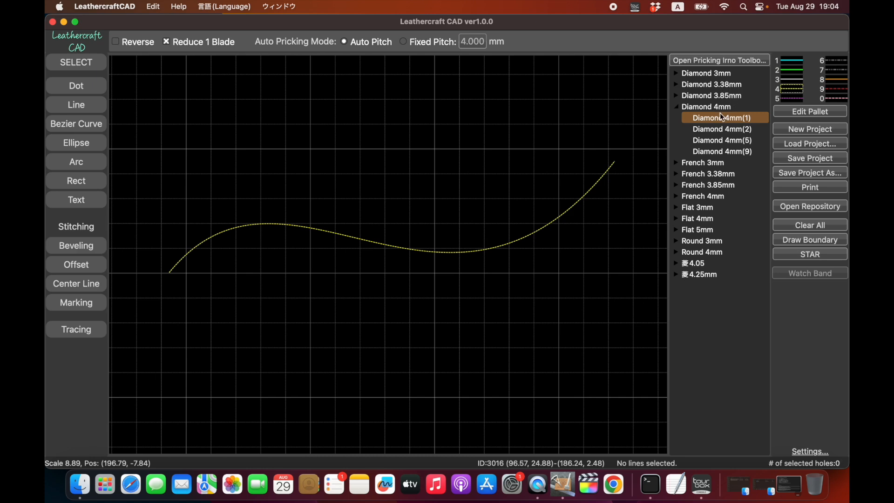
mouse_move(696, 172)
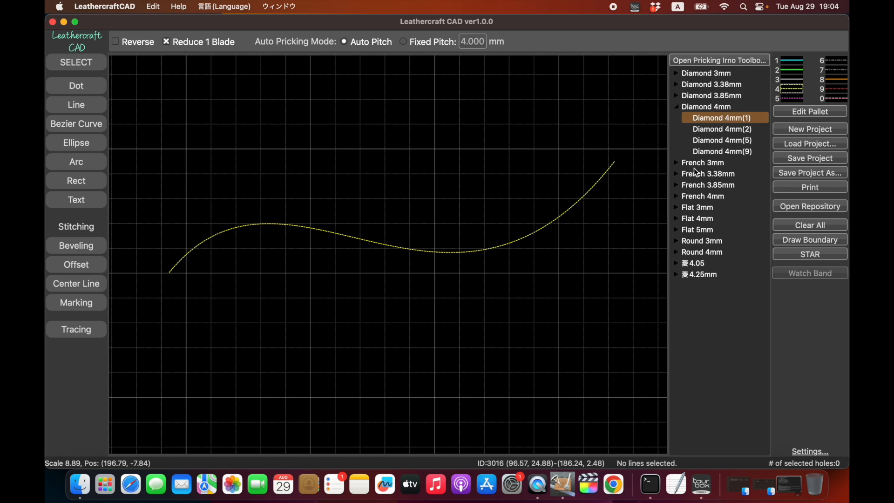
mouse_move(709, 183)
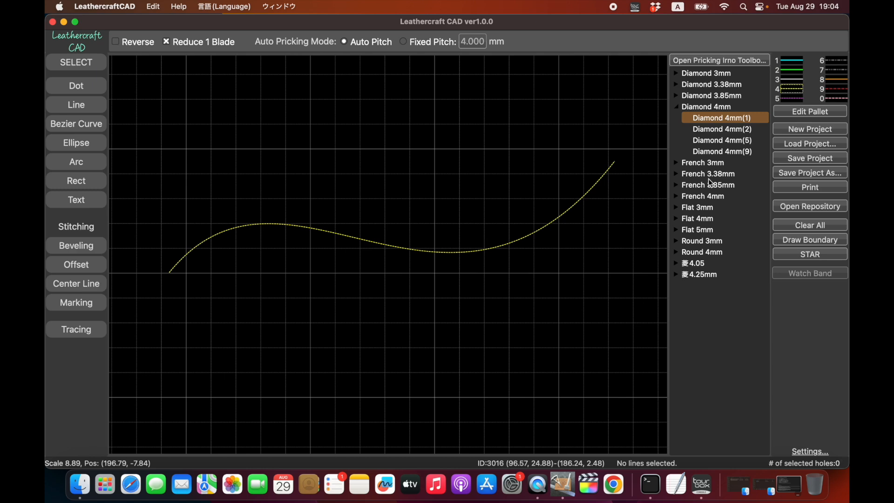
mouse_move(732, 183)
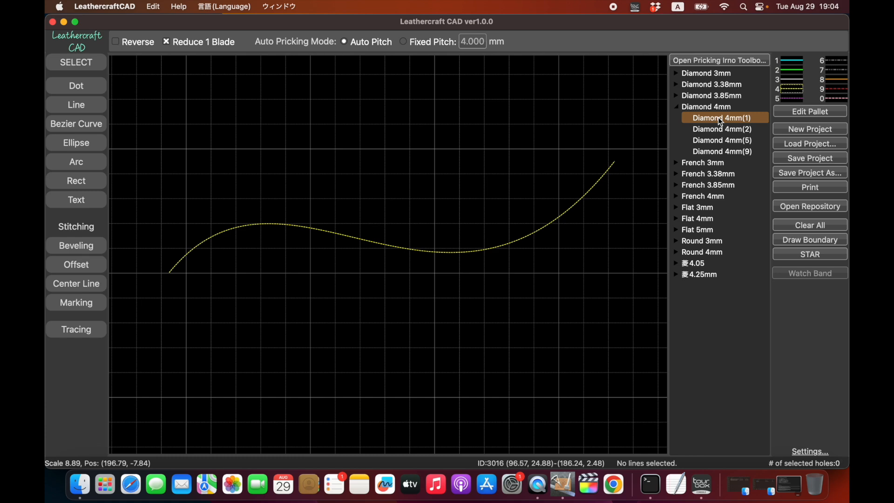
mouse_move(280, 267)
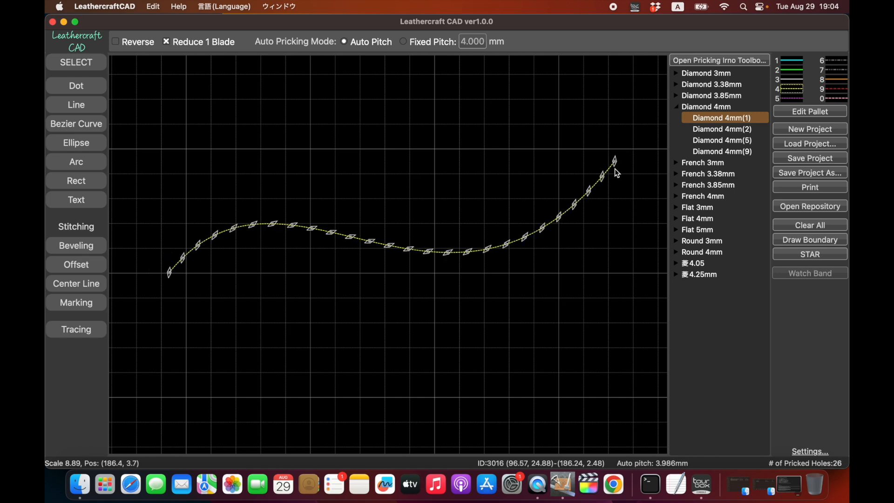
mouse_move(166, 282)
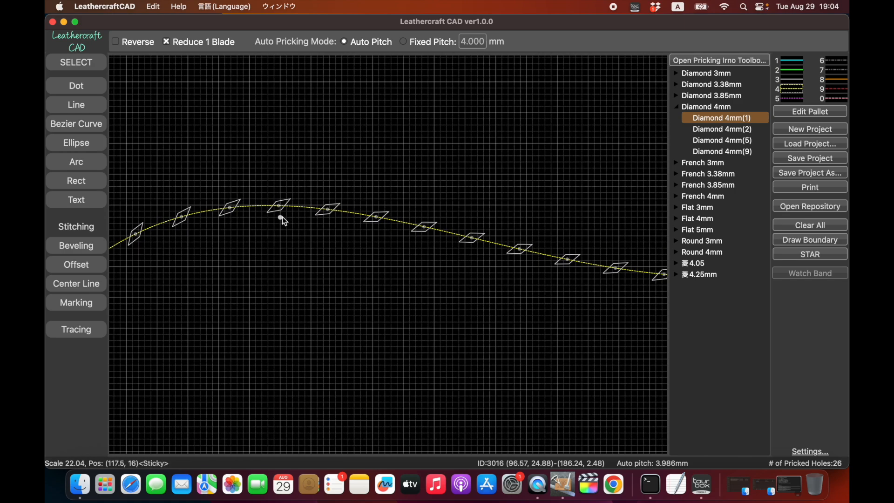
mouse_move(271, 190)
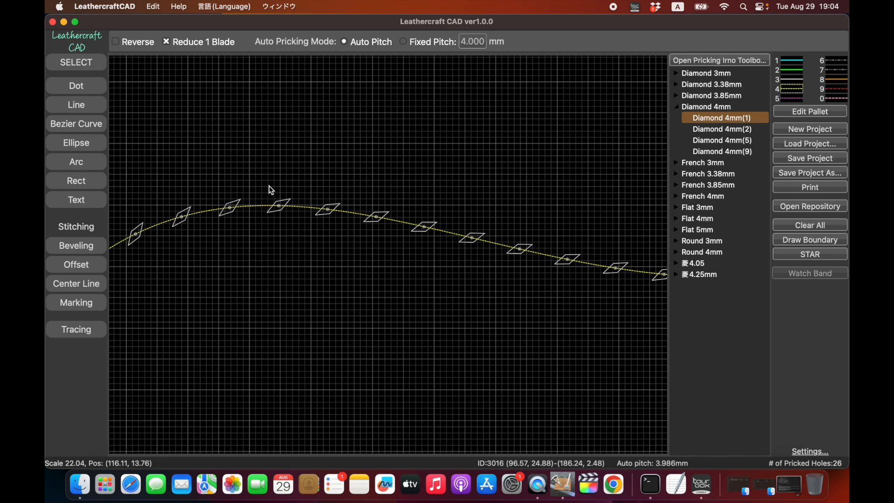
mouse_move(312, 207)
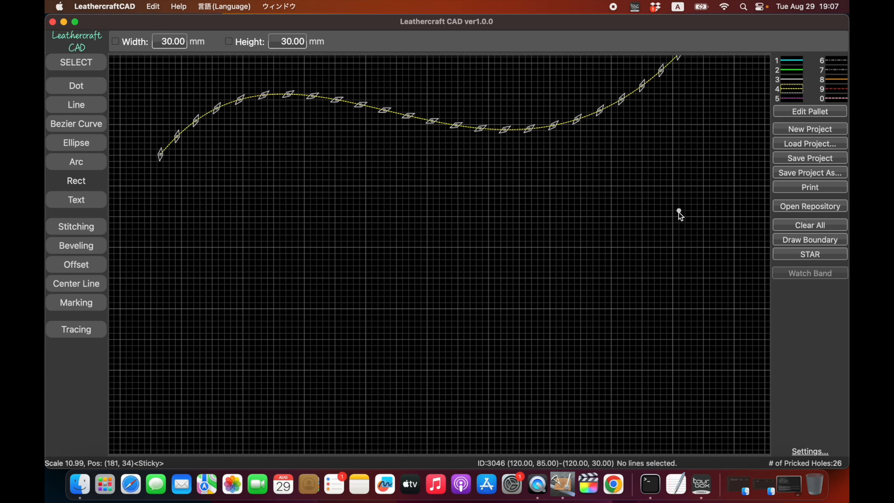
mouse_move(830, 209)
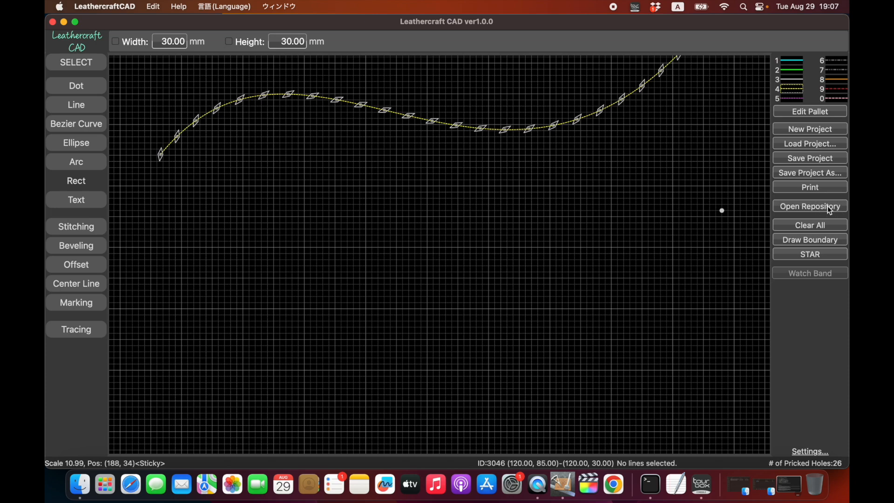
Add the Credit Card template (53.98 x 85.60 mm) from the Template Repository to the canvas.
click(809, 206)
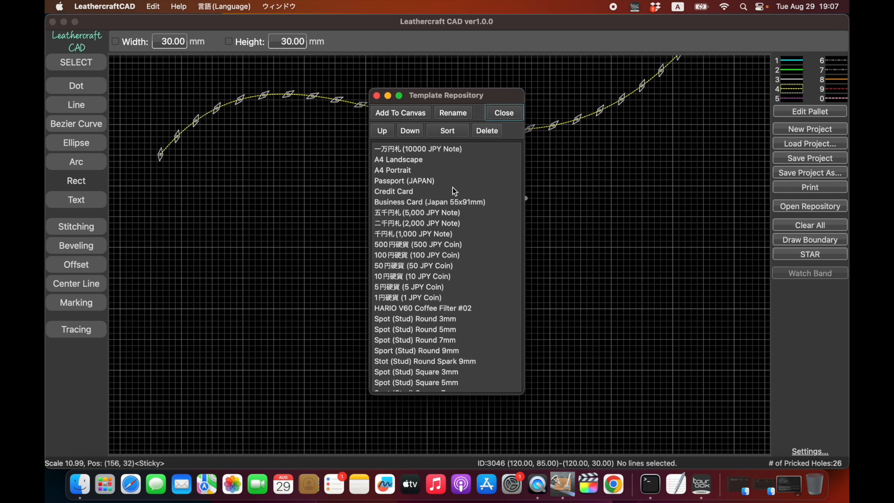
mouse_move(451, 190)
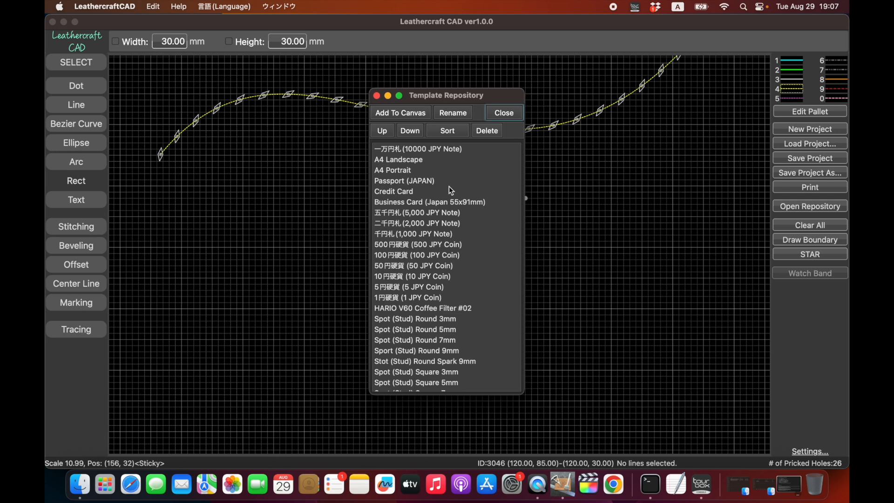
mouse_move(428, 184)
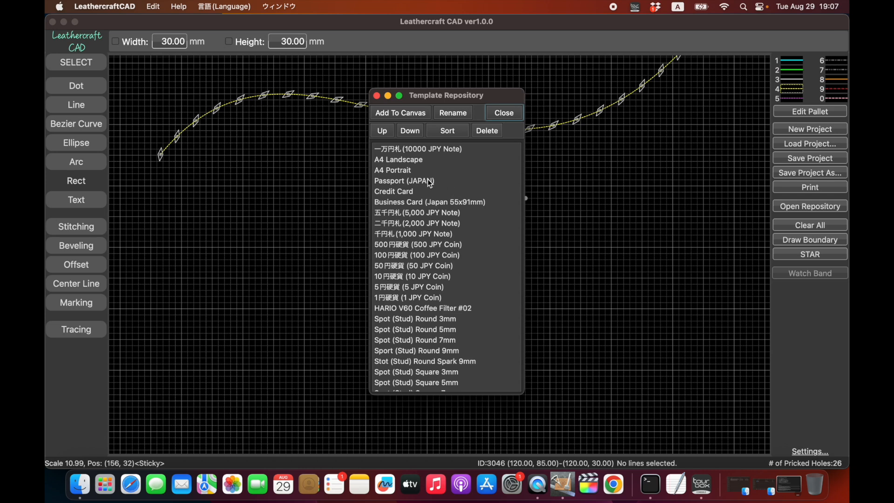
click(393, 191)
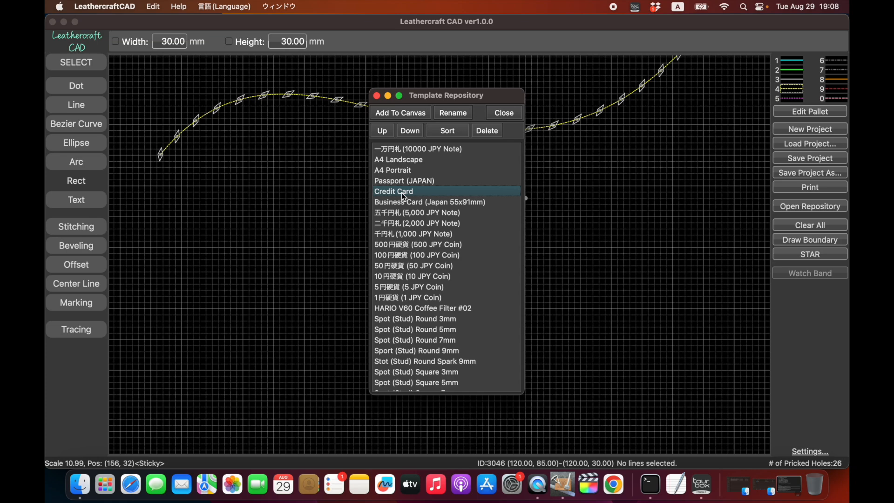
click(399, 112)
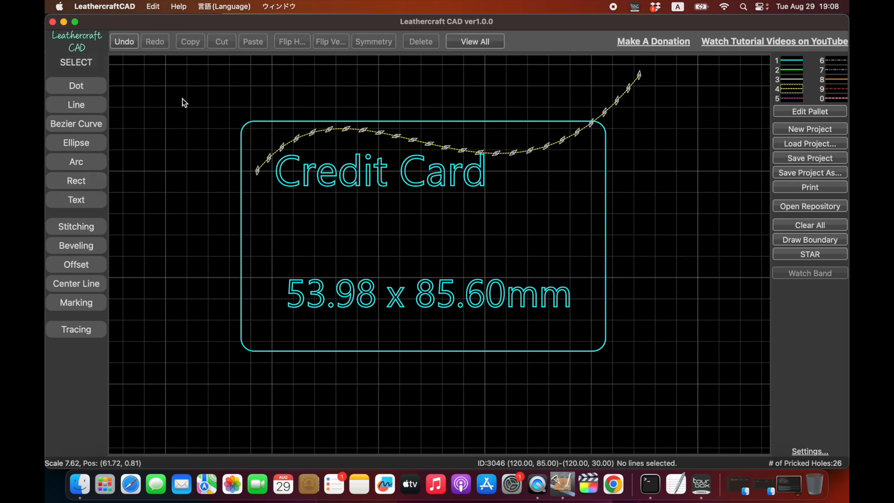
Move the upright Credit Card left and draw a 65 x 95 mm rectangle around it.
click(604, 247)
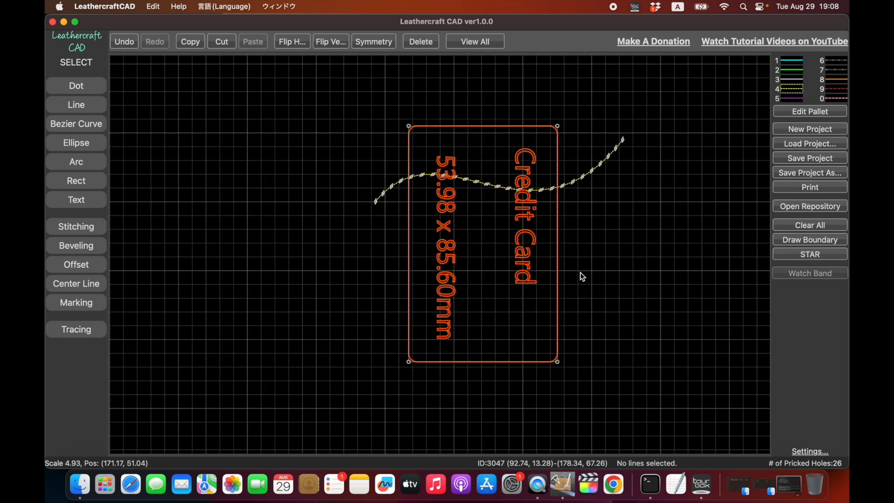
drag(481, 242, 268, 263)
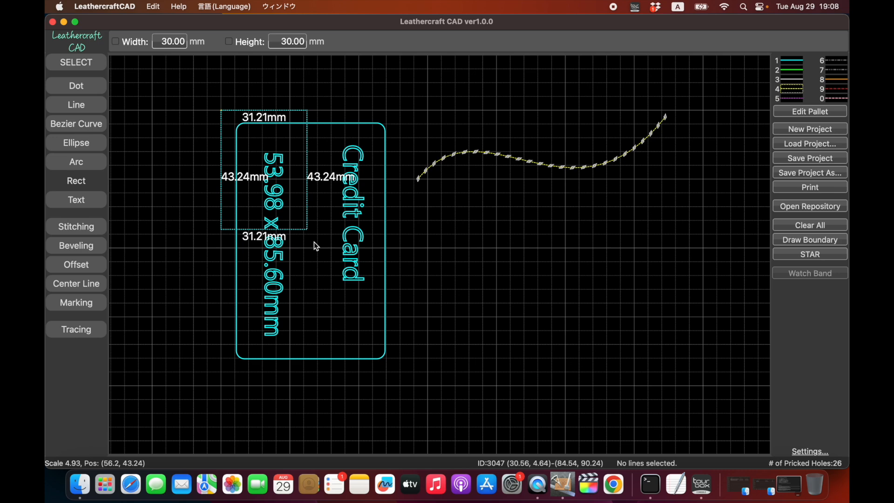
drag(306, 226, 399, 373)
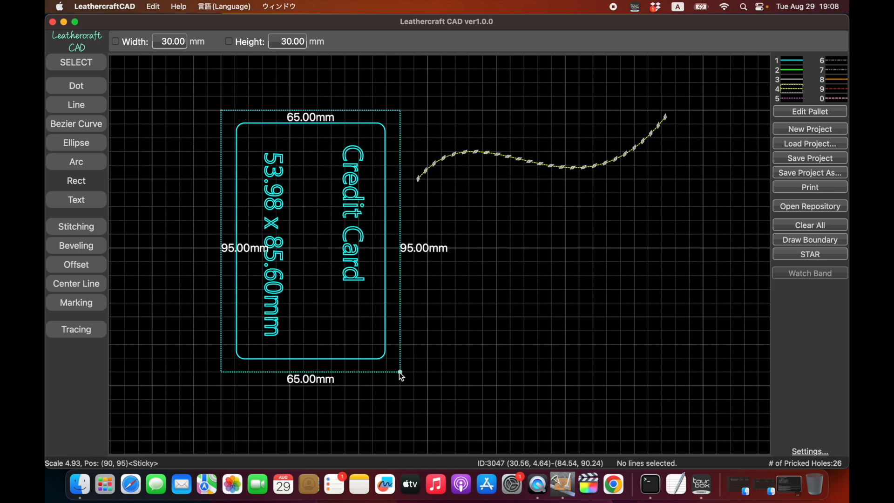
click(75, 245)
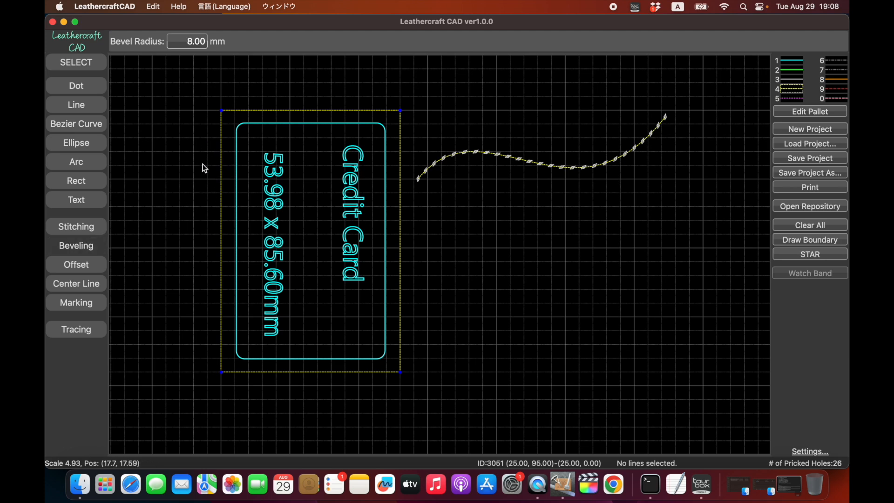
Round the rectangle's corners with an 8 mm bevel radius by picking adjacent edges.
click(222, 240)
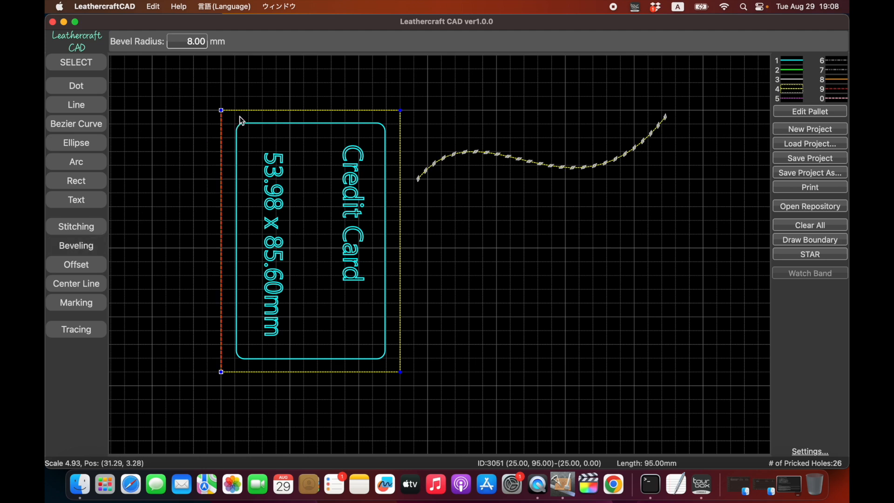
click(246, 121)
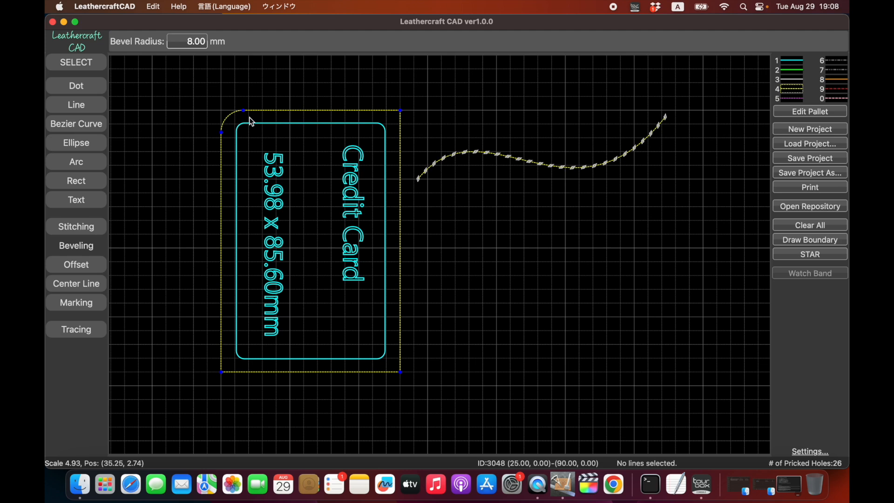
click(314, 111)
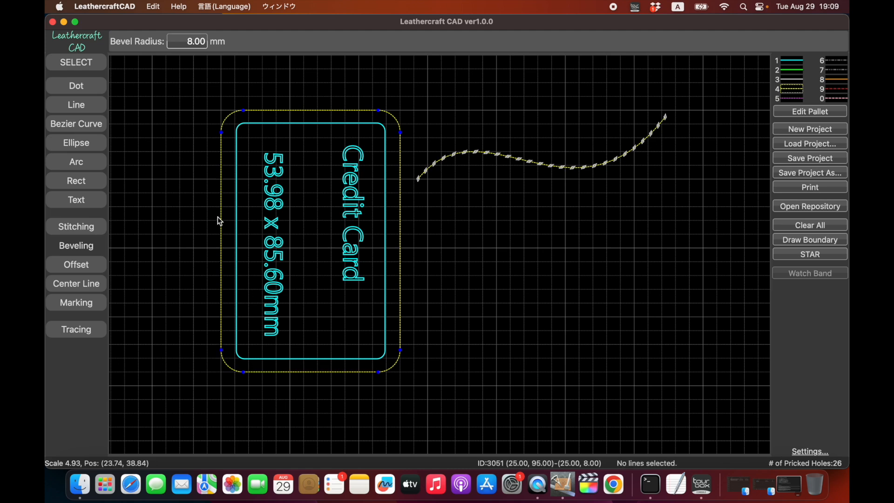
mouse_move(228, 172)
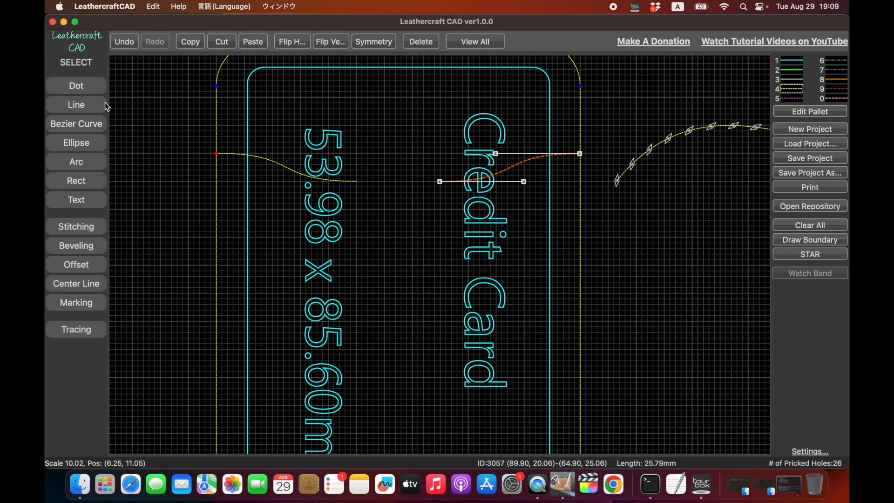
Draw the pocket curve across the frame and smooth its middle dip.
click(76, 105)
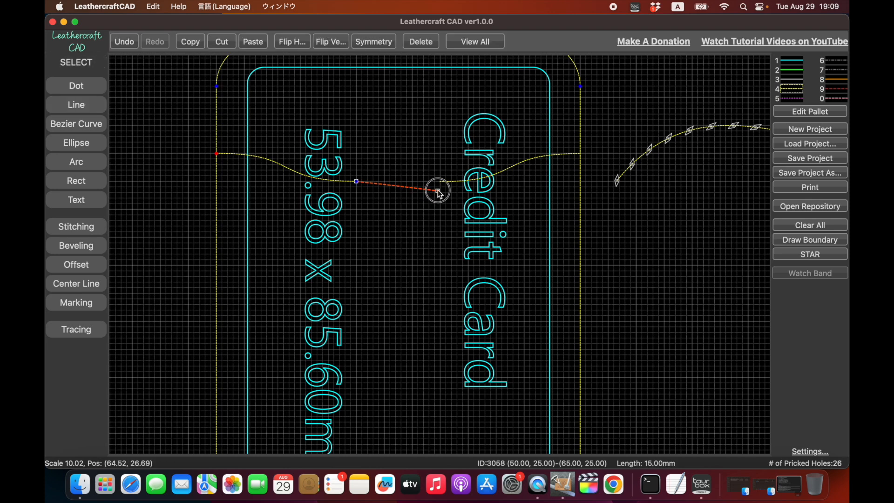
drag(436, 190, 439, 182)
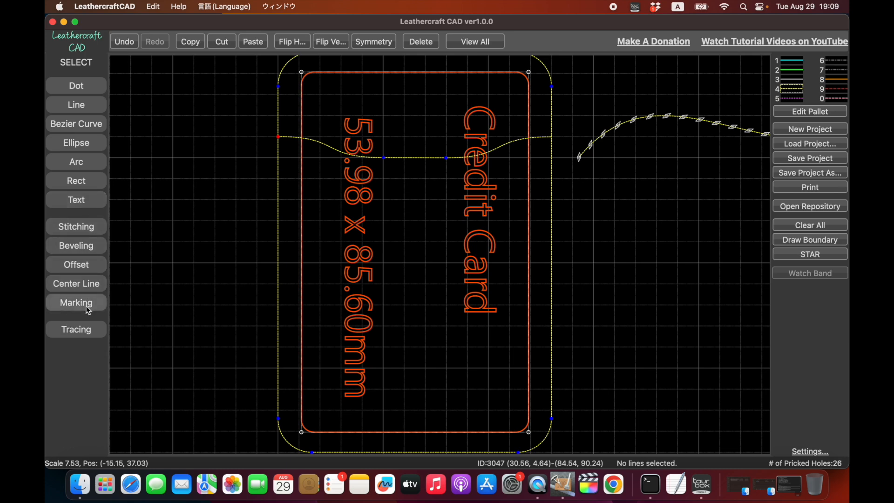
Create an inner line offset 3 mm inside the rounded frame.
click(75, 263)
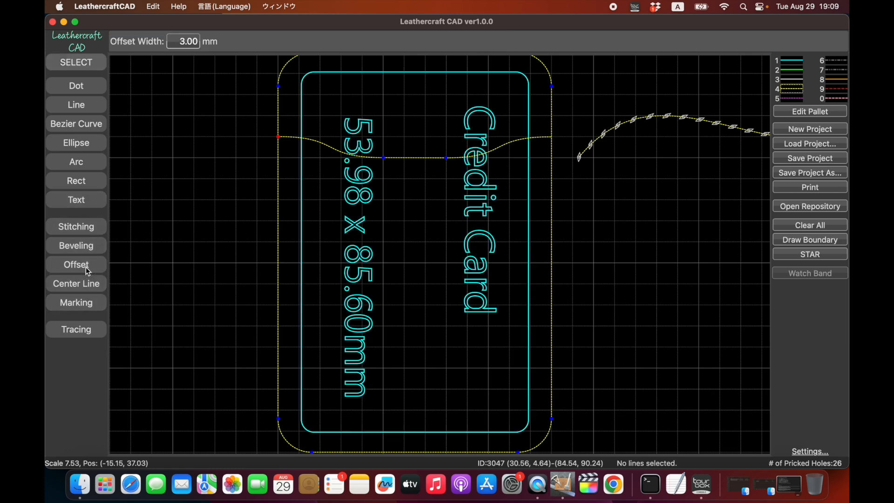
mouse_move(337, 270)
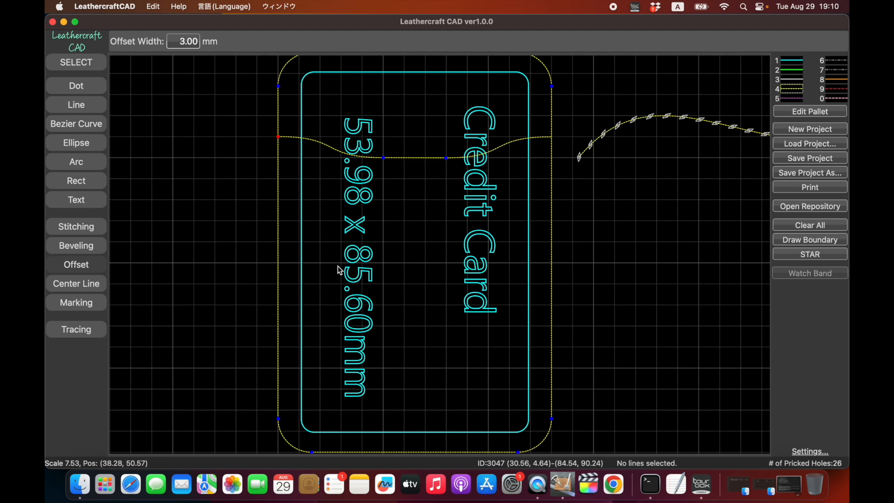
mouse_move(279, 270)
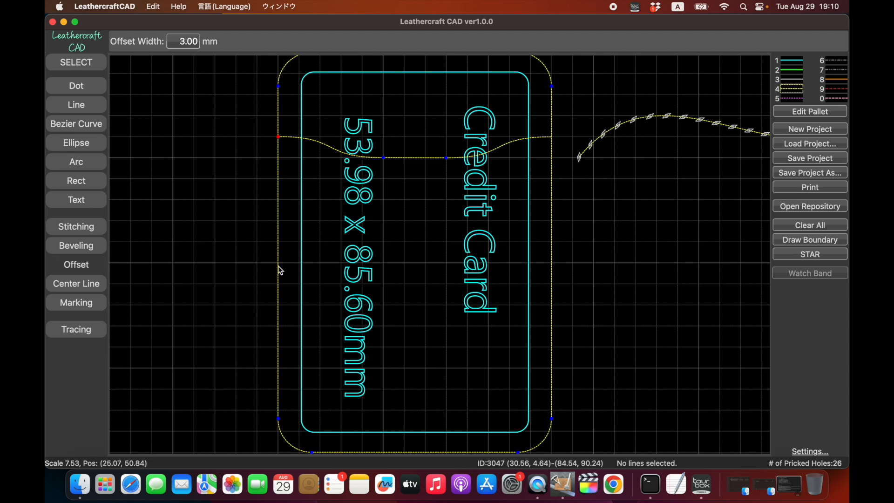
mouse_move(191, 54)
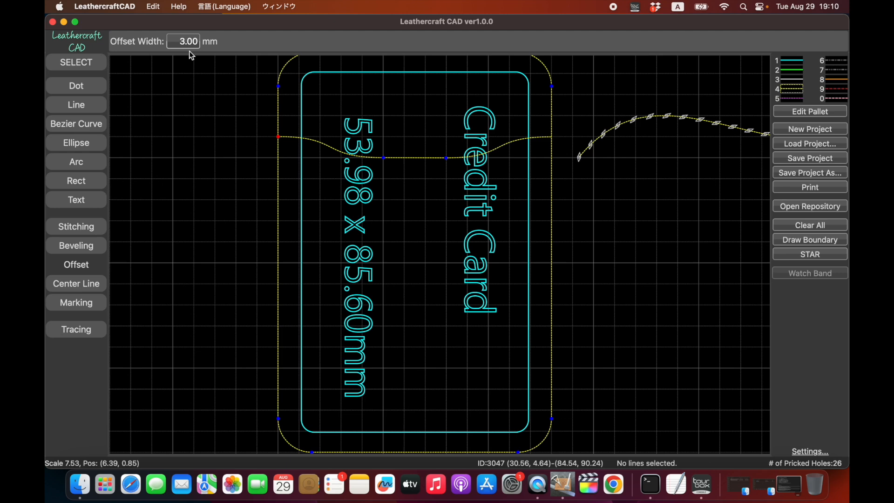
click(185, 41)
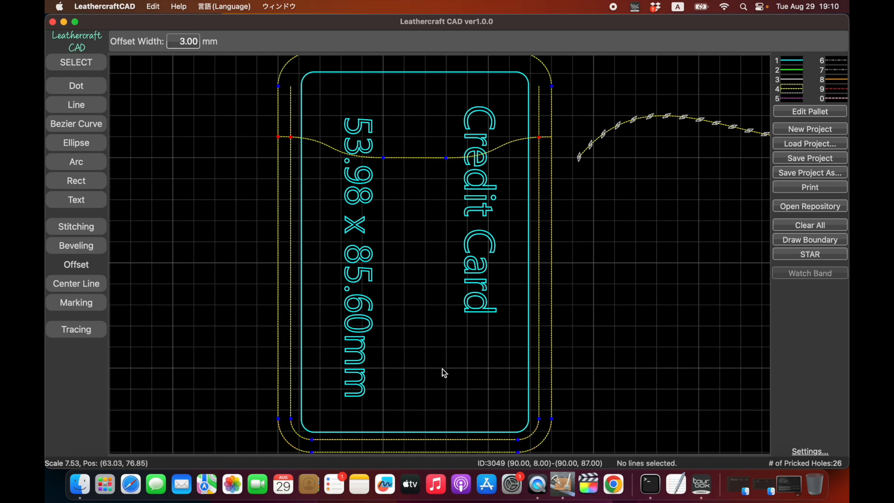
mouse_move(547, 115)
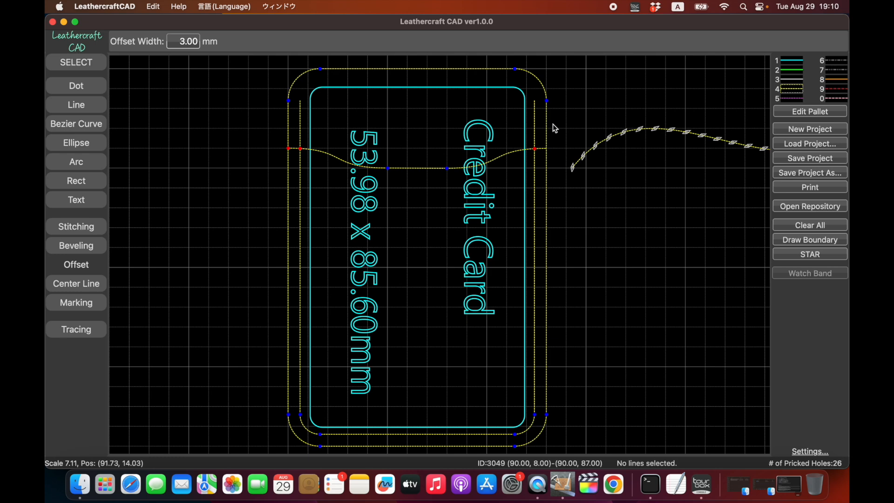
mouse_move(77, 49)
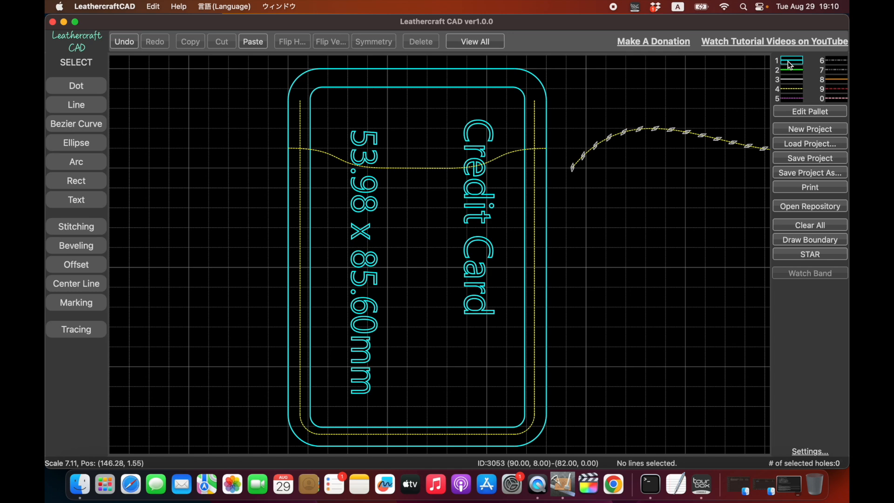
mouse_move(584, 204)
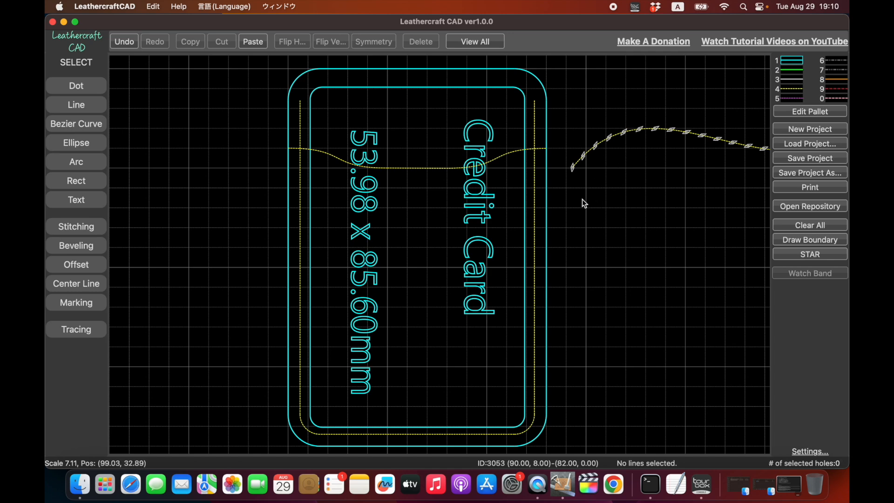
mouse_move(406, 212)
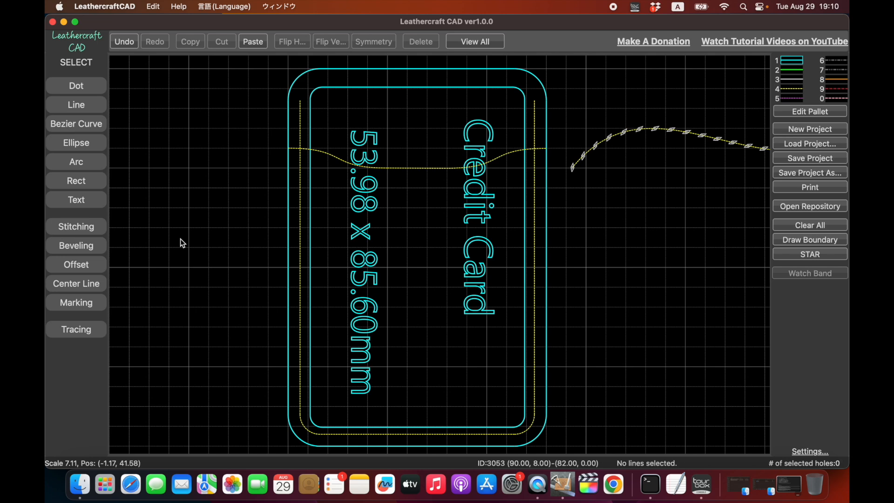
Prick the inner line with Diamond 4mm holes at auto pitch 3.970 mm, 57 holes.
click(76, 226)
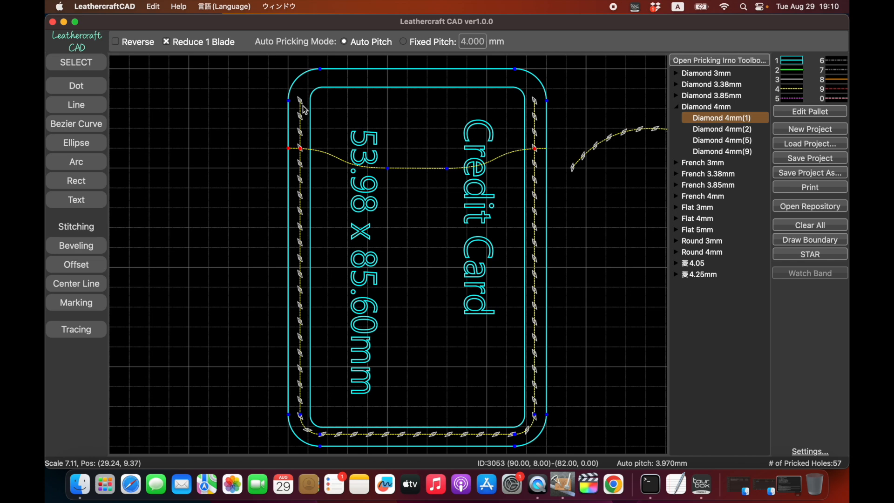
mouse_move(301, 419)
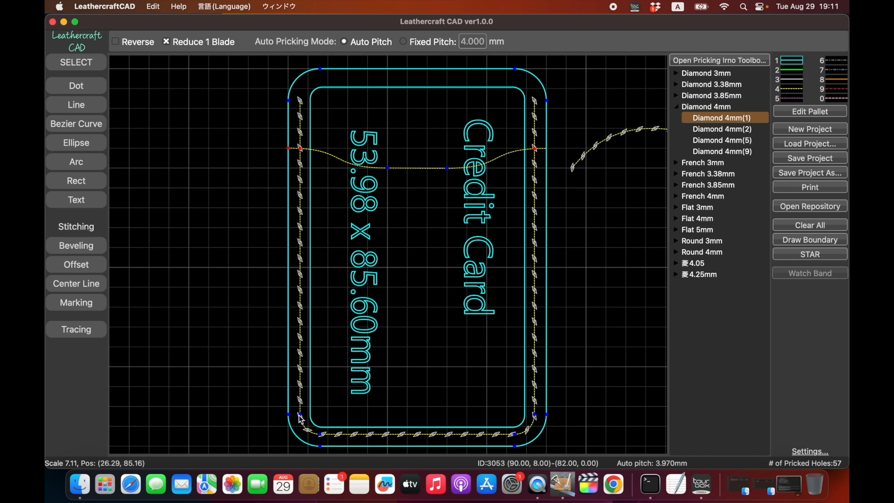
mouse_move(539, 424)
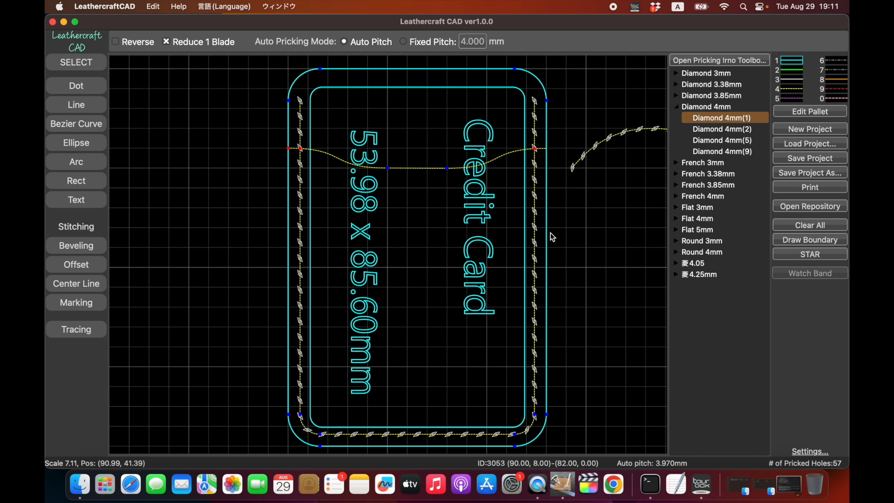
mouse_move(557, 240)
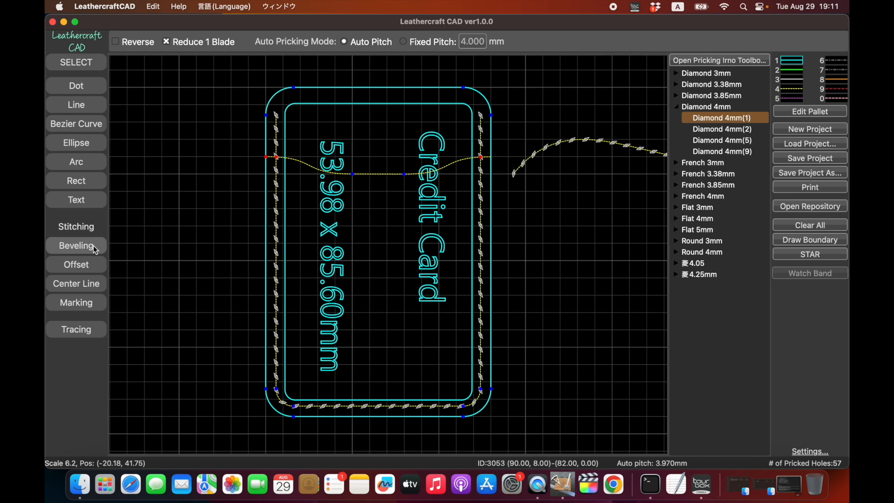
mouse_move(132, 236)
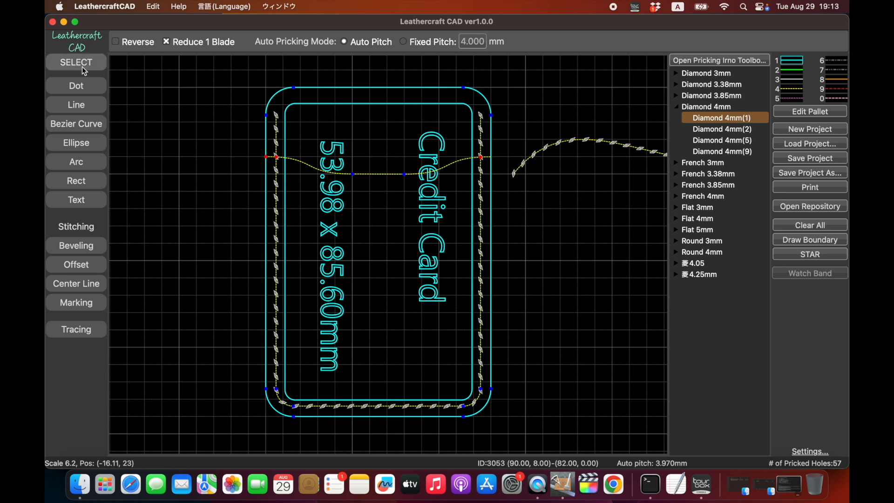
Finish pricking, then view the Leathercraft CAD English tutorial playlist on YouTube in Chrome.
click(75, 63)
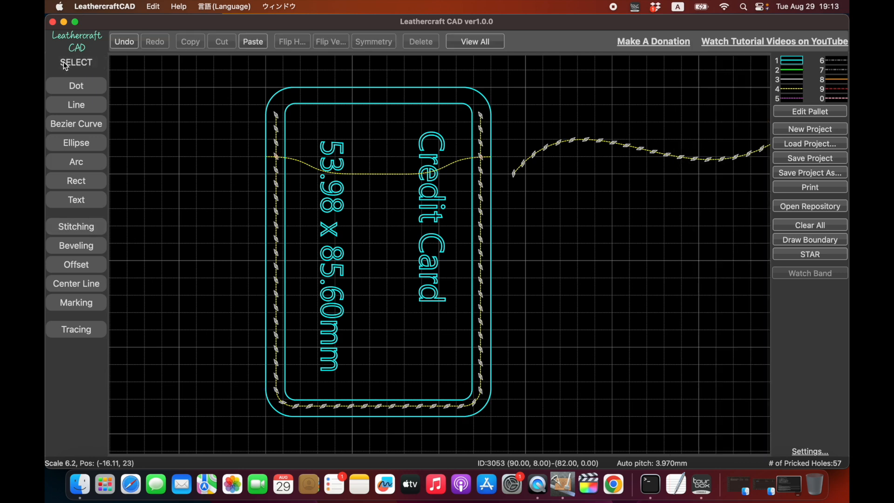
mouse_move(754, 51)
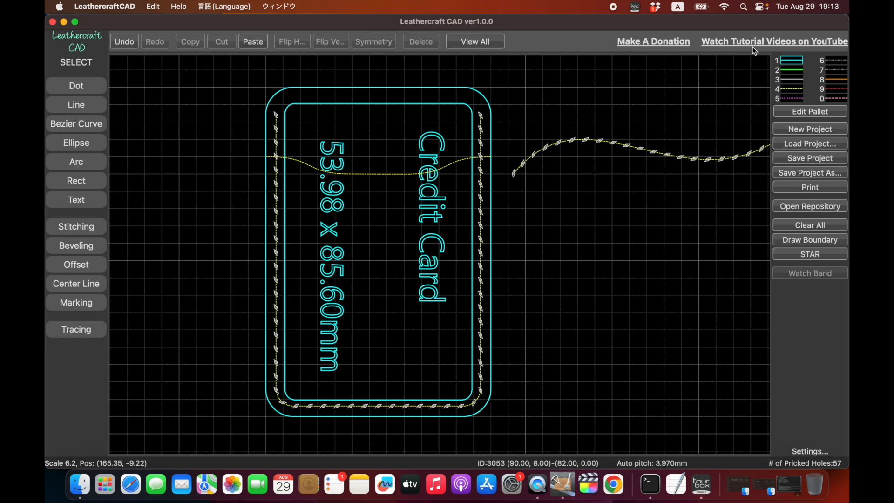
mouse_move(773, 46)
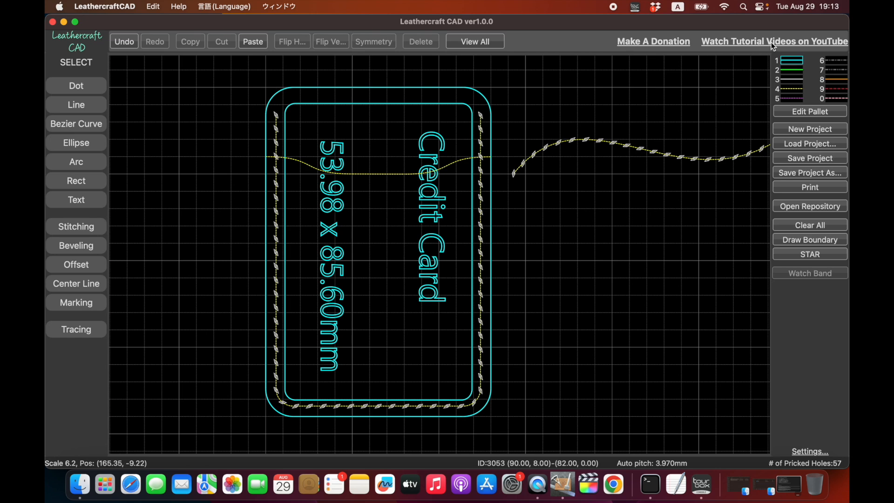
click(774, 41)
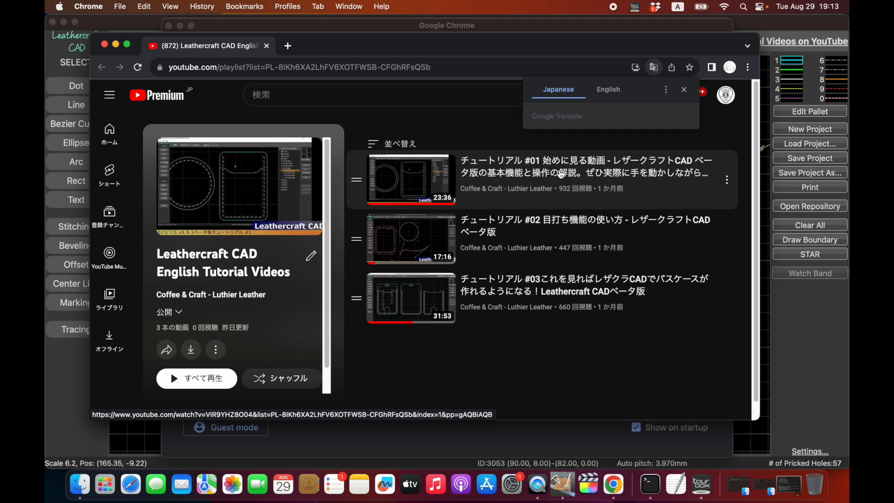
mouse_move(435, 184)
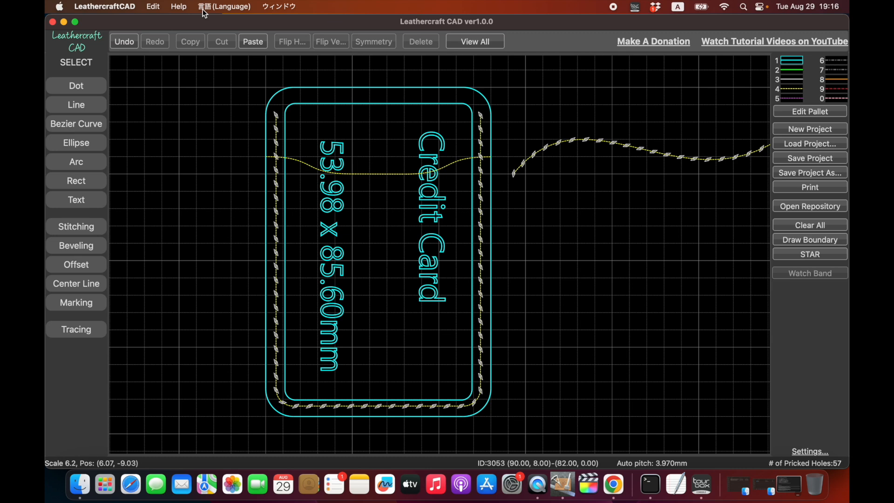
click(179, 7)
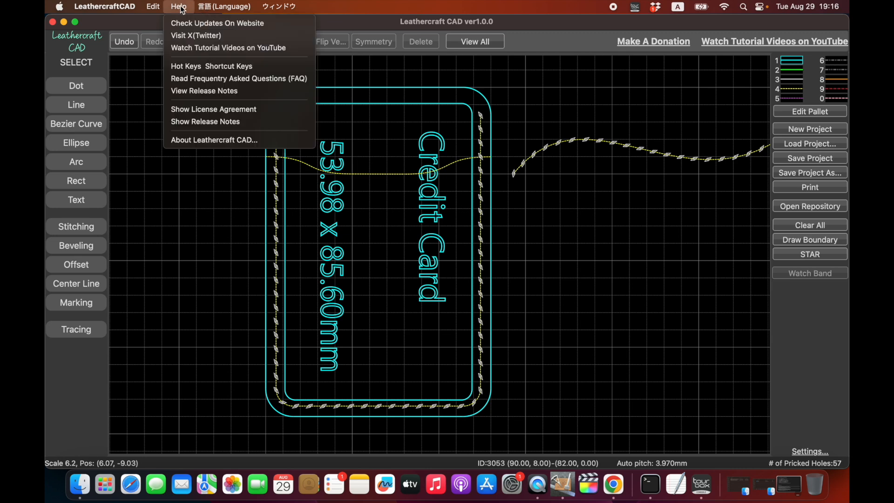
mouse_move(211, 66)
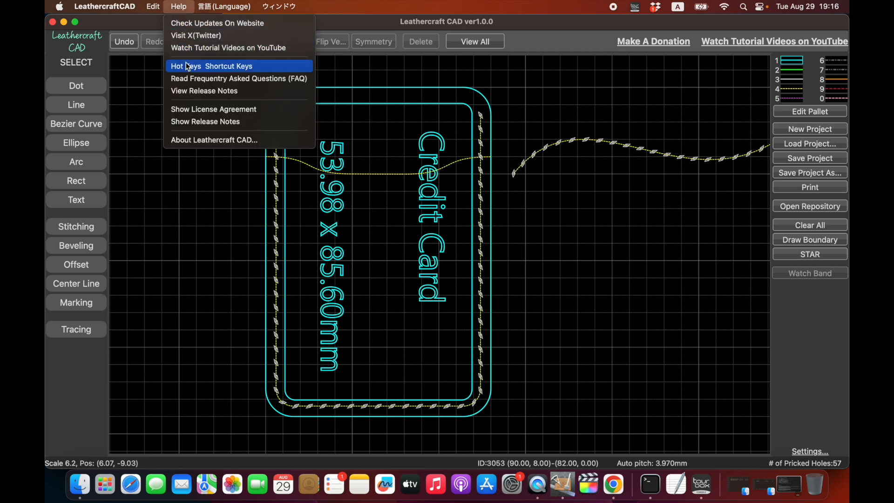
mouse_move(216, 23)
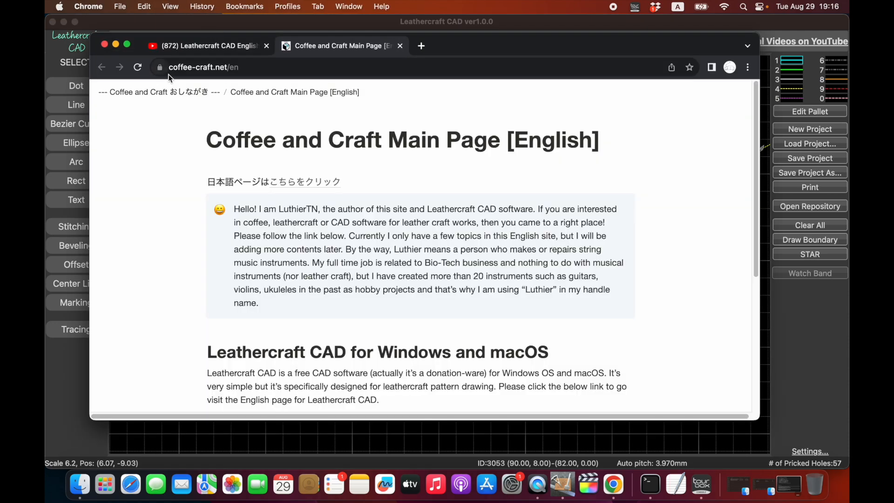
mouse_move(233, 80)
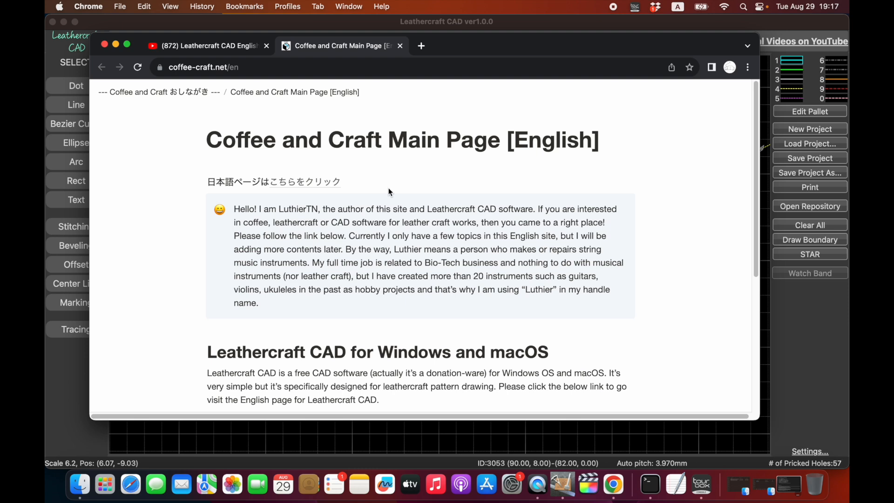
From the Coffee and Craft English main page, go to the Leathercraft CAD [English] page.
scroll(down, 3)
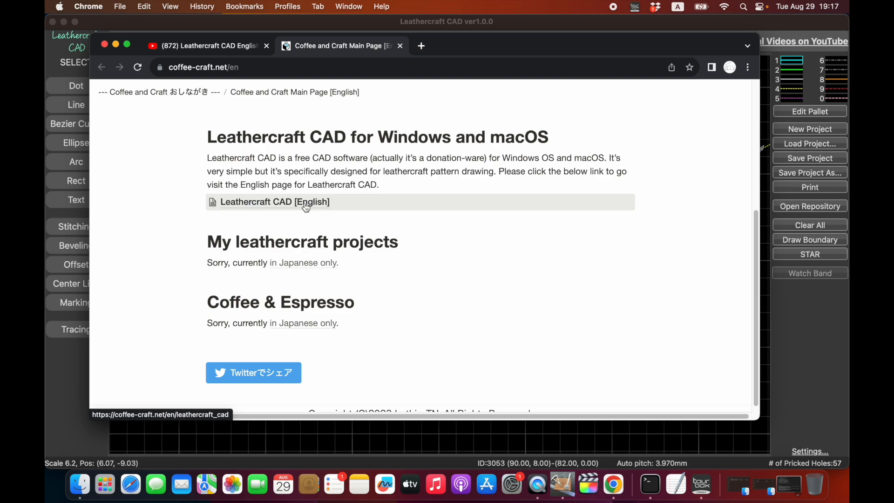
click(275, 201)
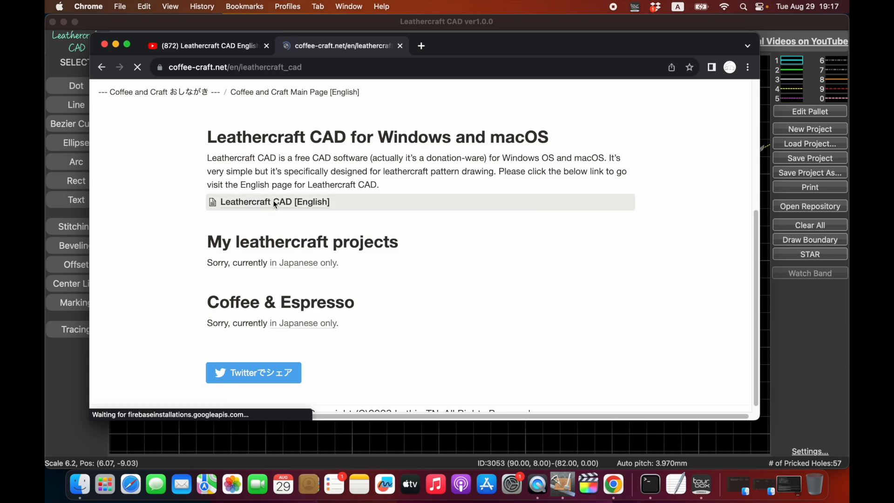
Read down the Leathercraft CAD [English] page to the version 1.0.0 Windows and macOS installer downloads.
click(276, 202)
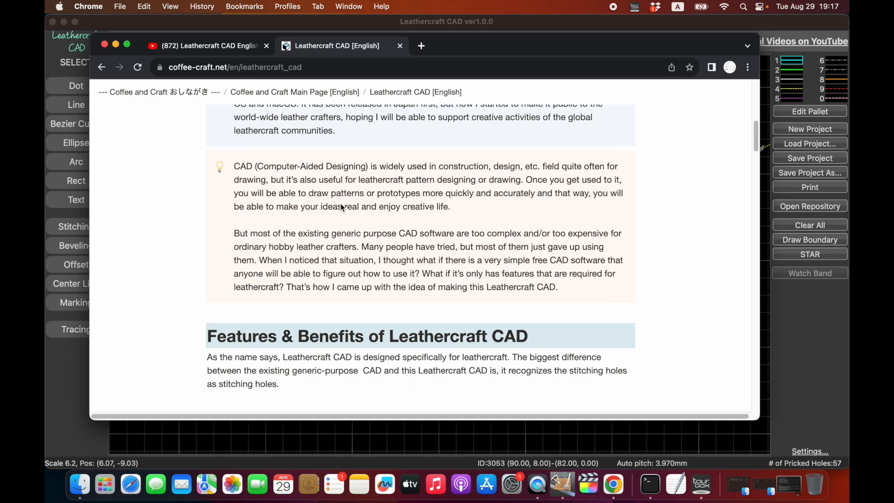
scroll(down, 3)
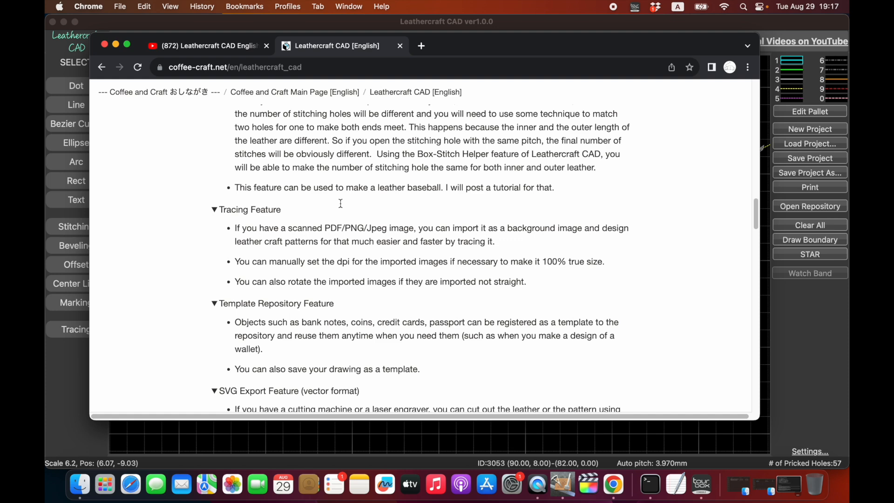
scroll(down, 3)
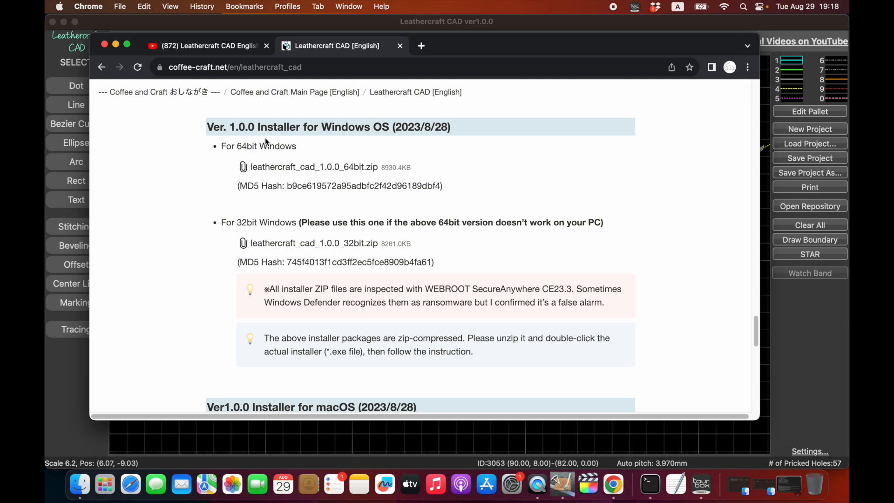
mouse_move(270, 143)
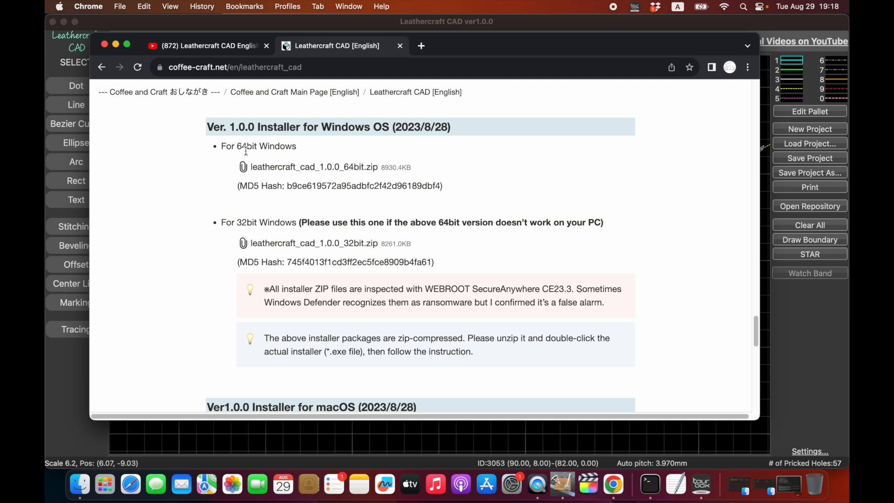
mouse_move(263, 231)
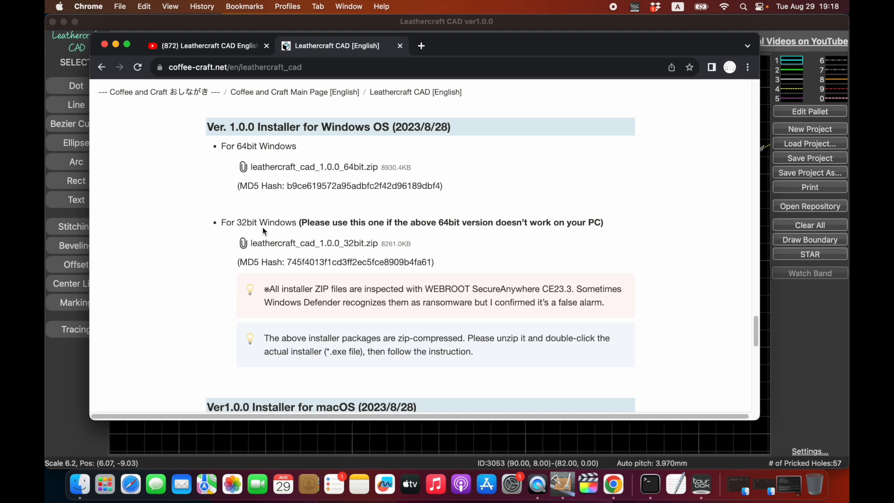
mouse_move(302, 223)
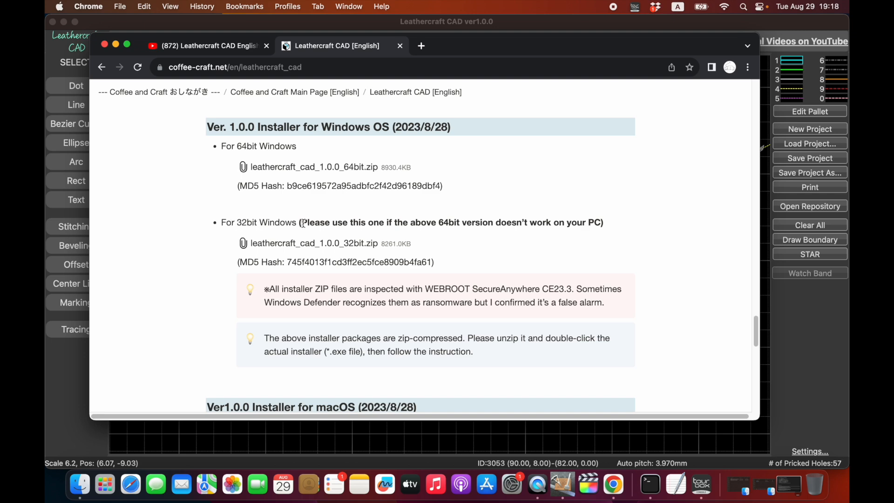
scroll(down, 3)
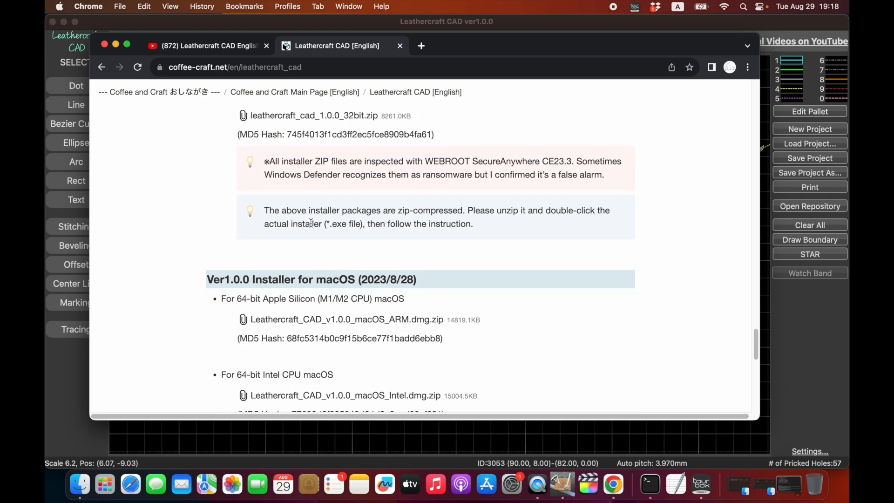
scroll(down, 3)
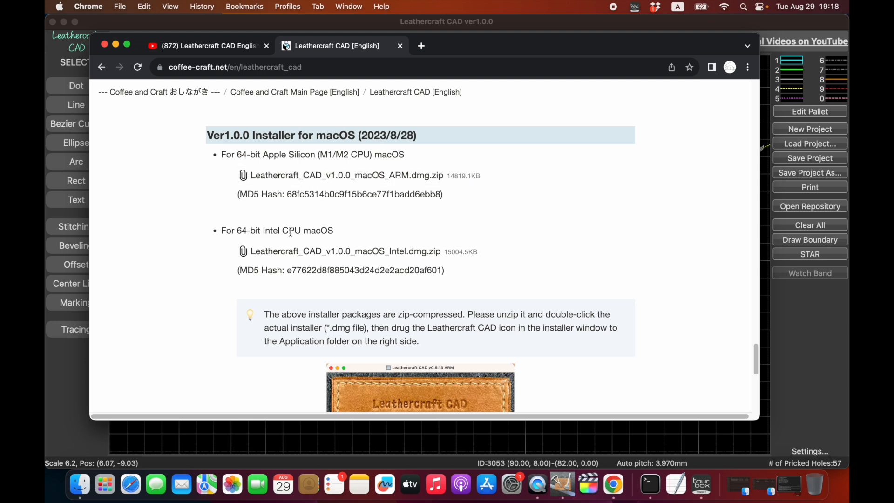
mouse_move(311, 258)
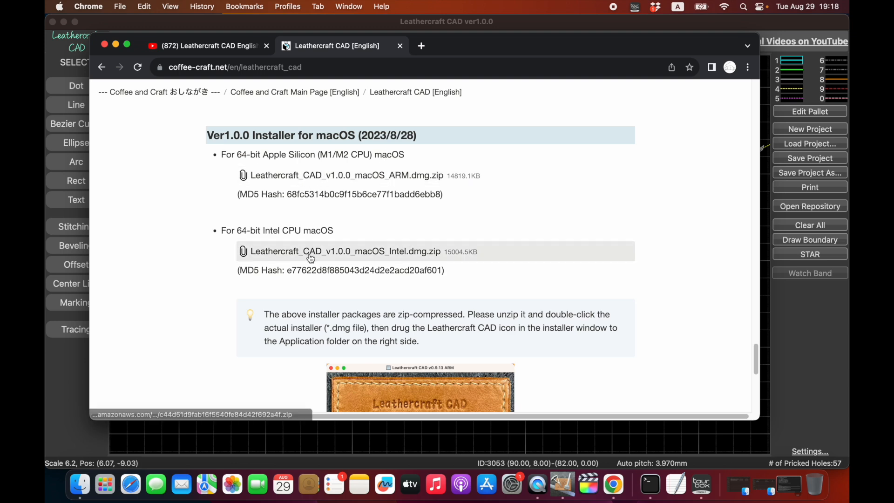
mouse_move(337, 256)
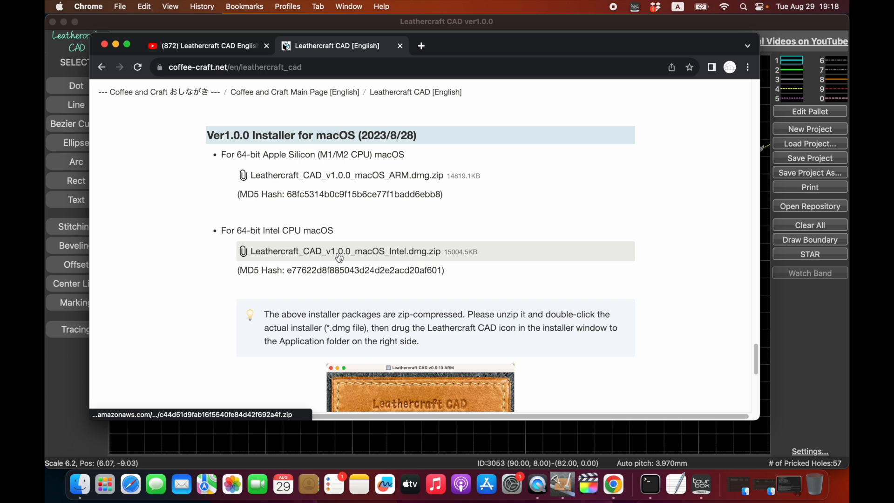
scroll(down, 3)
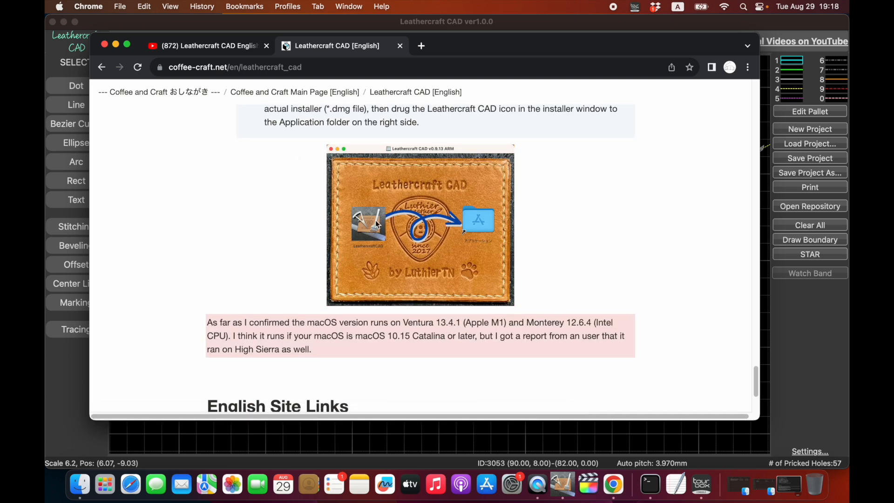
mouse_move(506, 268)
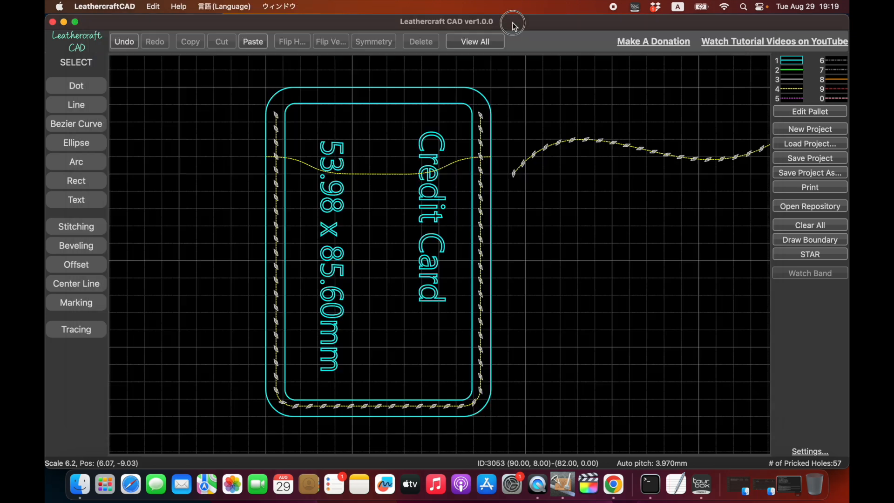
Show the About Leathercraft CAD window with version 1.0.0 and website, X and YouTube links.
click(179, 6)
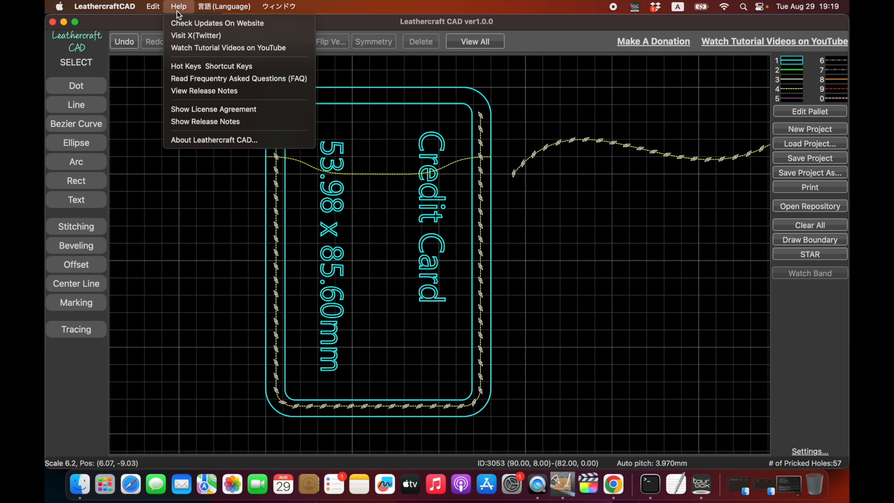
mouse_move(204, 90)
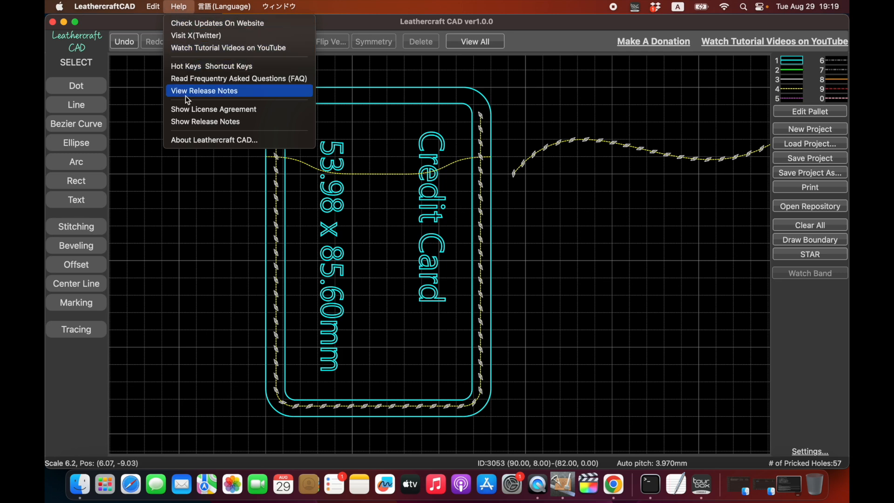
mouse_move(214, 140)
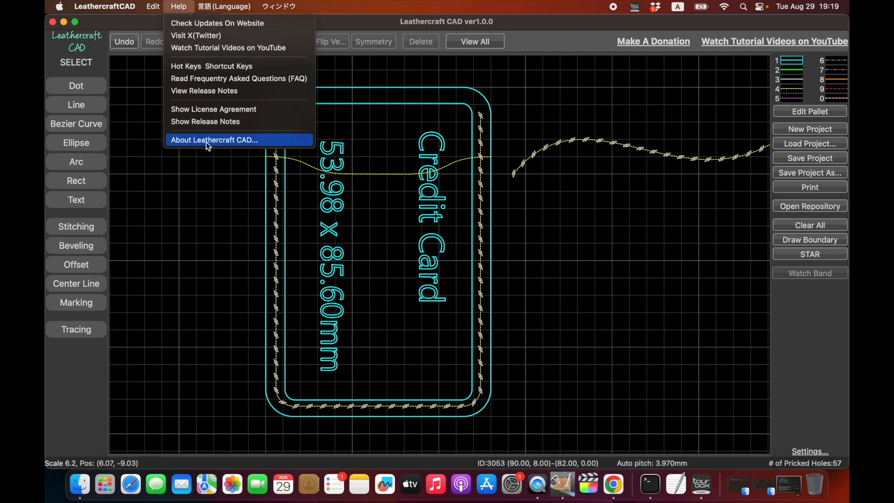
click(214, 140)
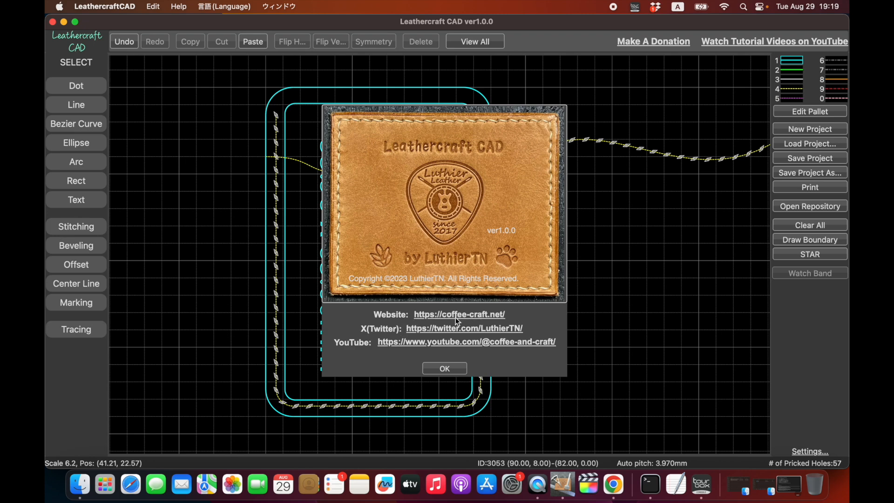
mouse_move(454, 334)
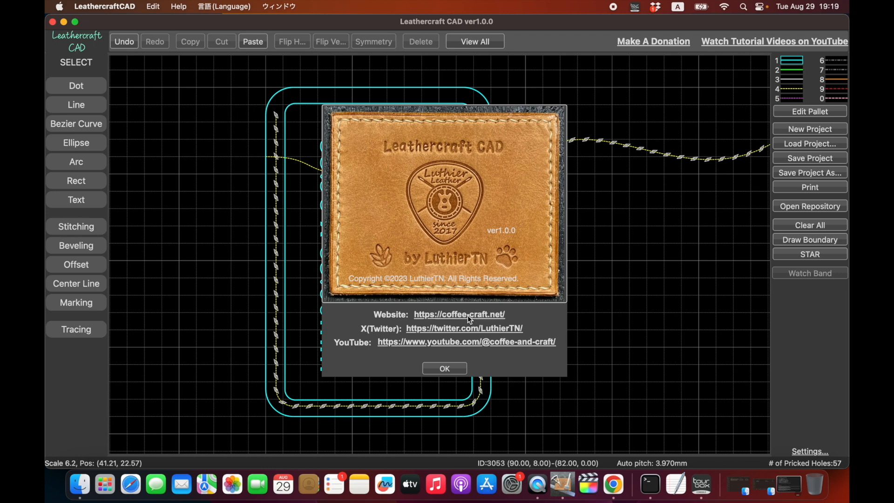
mouse_move(504, 317)
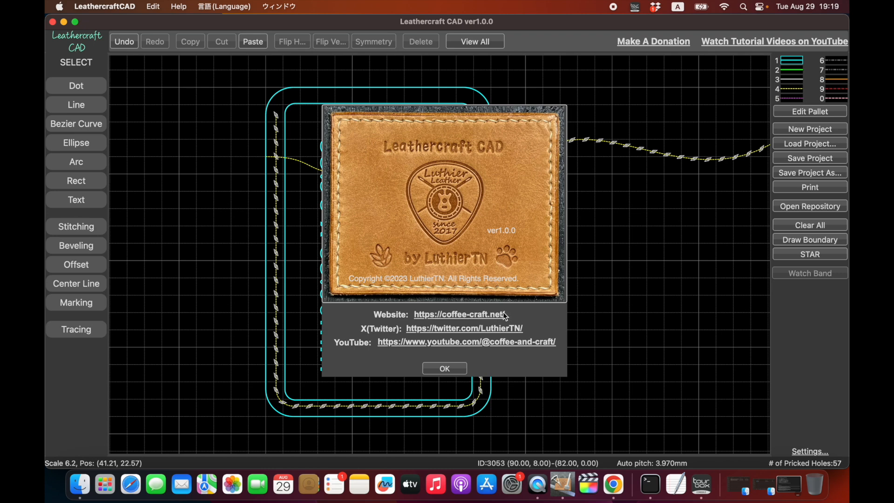
mouse_move(513, 319)
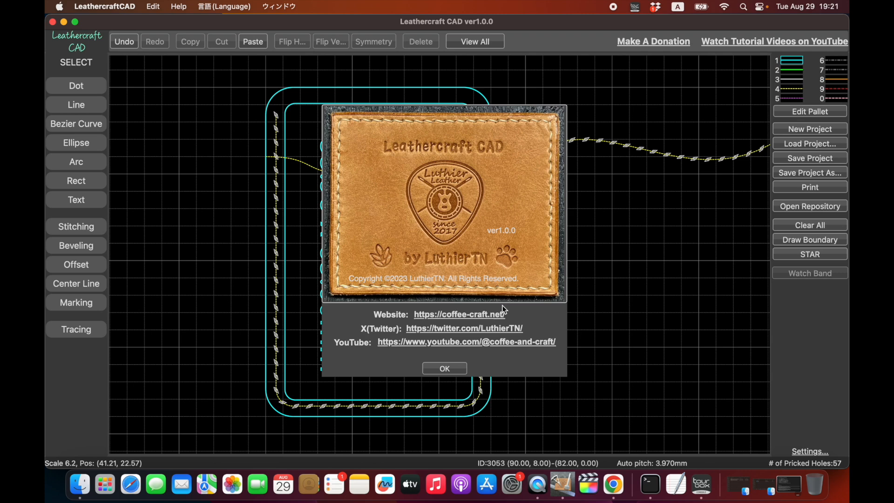
mouse_move(651, 114)
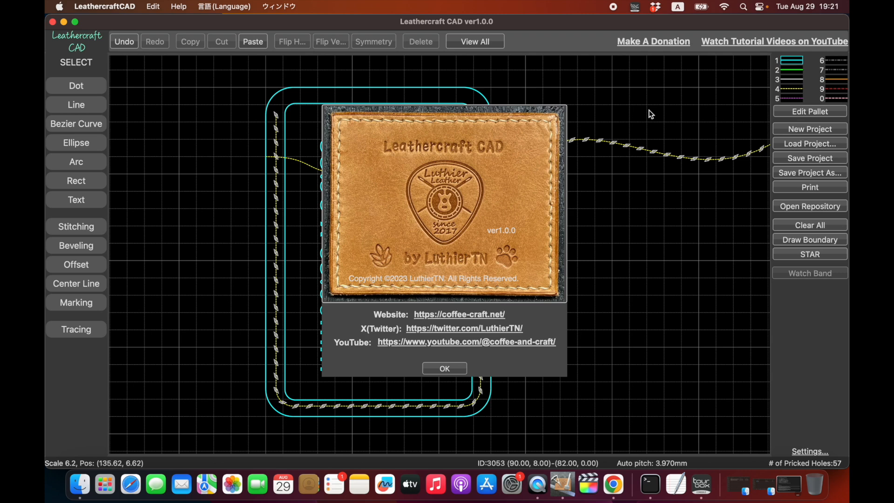